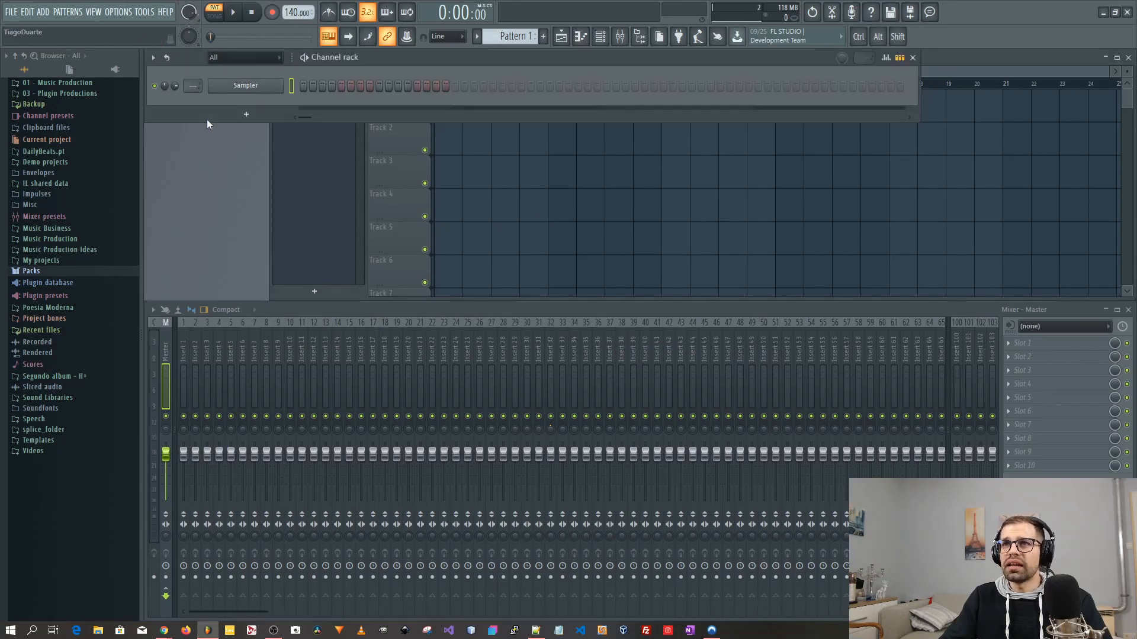
Add a Fruity Voltage Controller channel from the channel rack's New list.
left_click(246, 114)
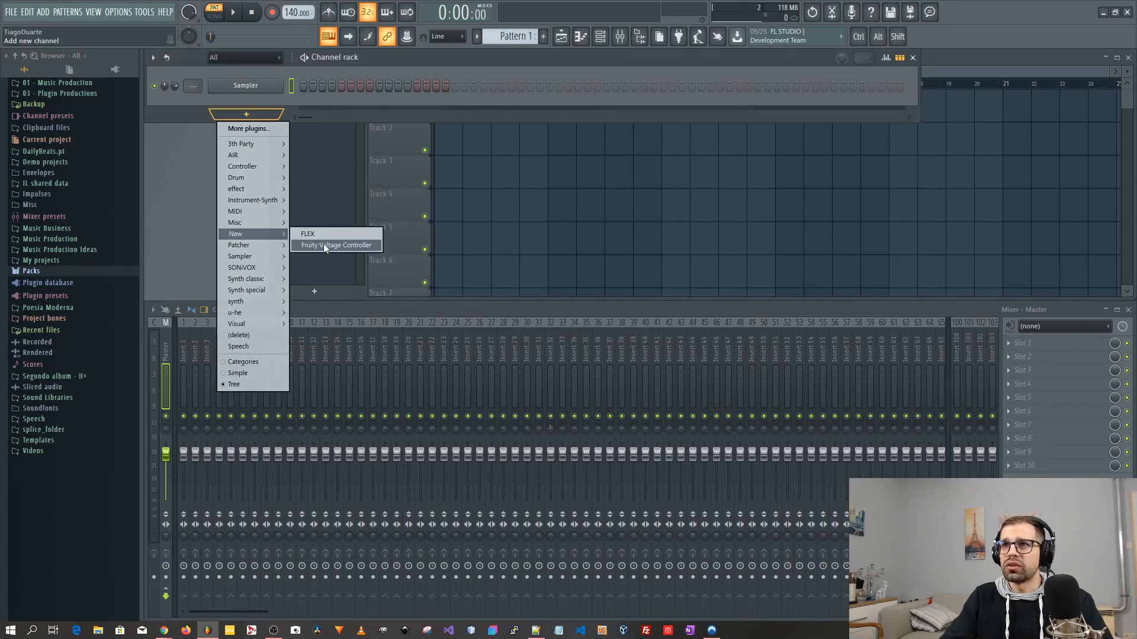
mouse_move(335, 248)
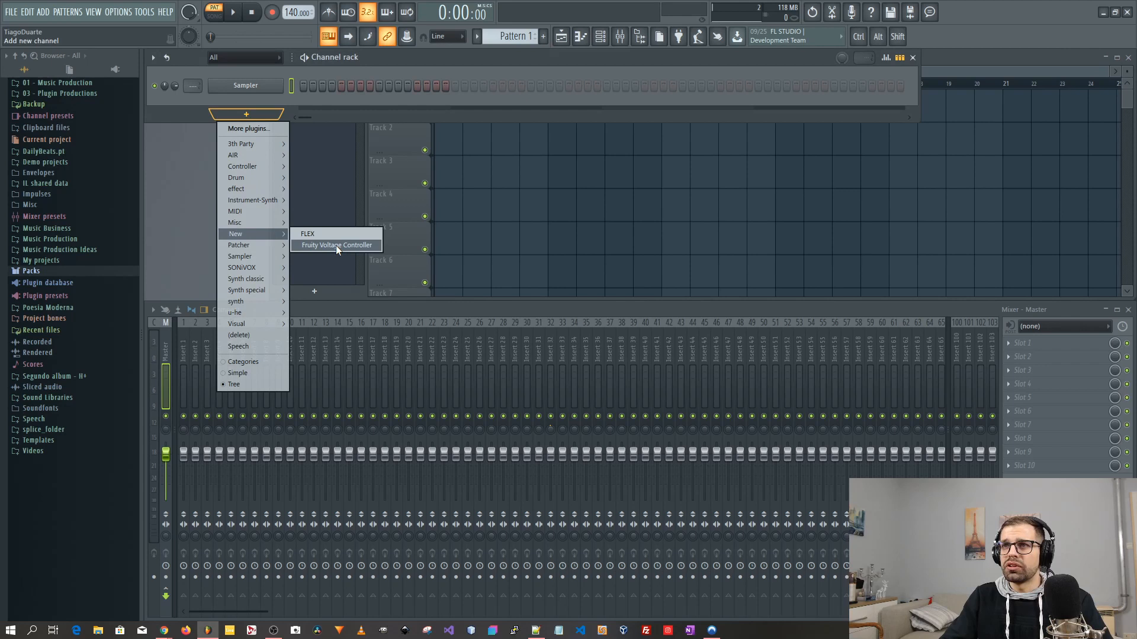
left_click(335, 244)
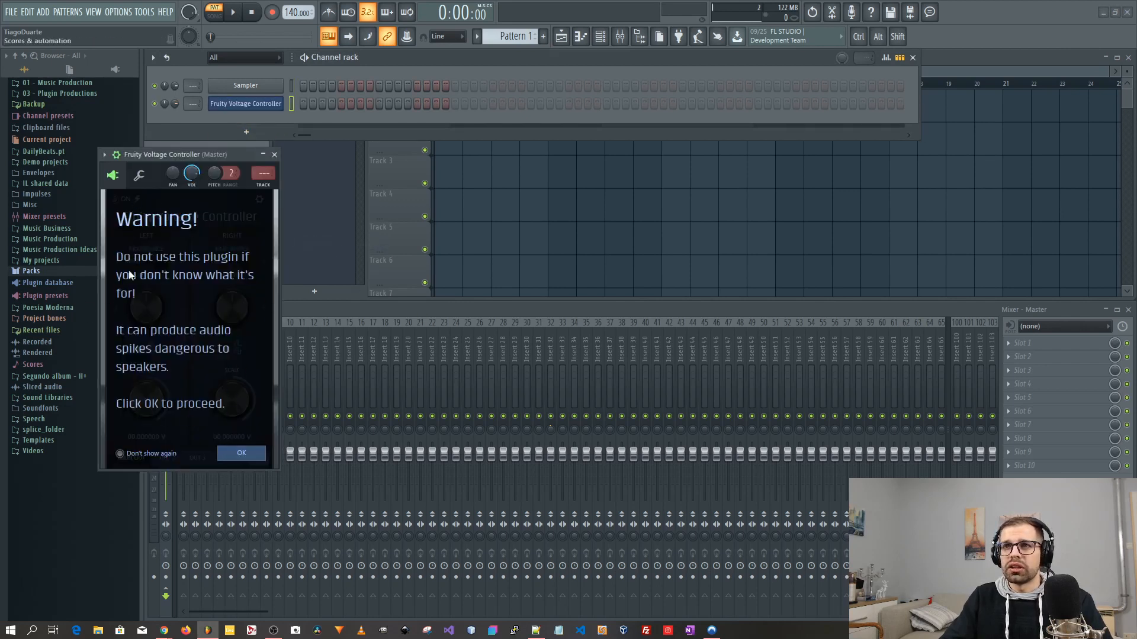
mouse_move(180, 286)
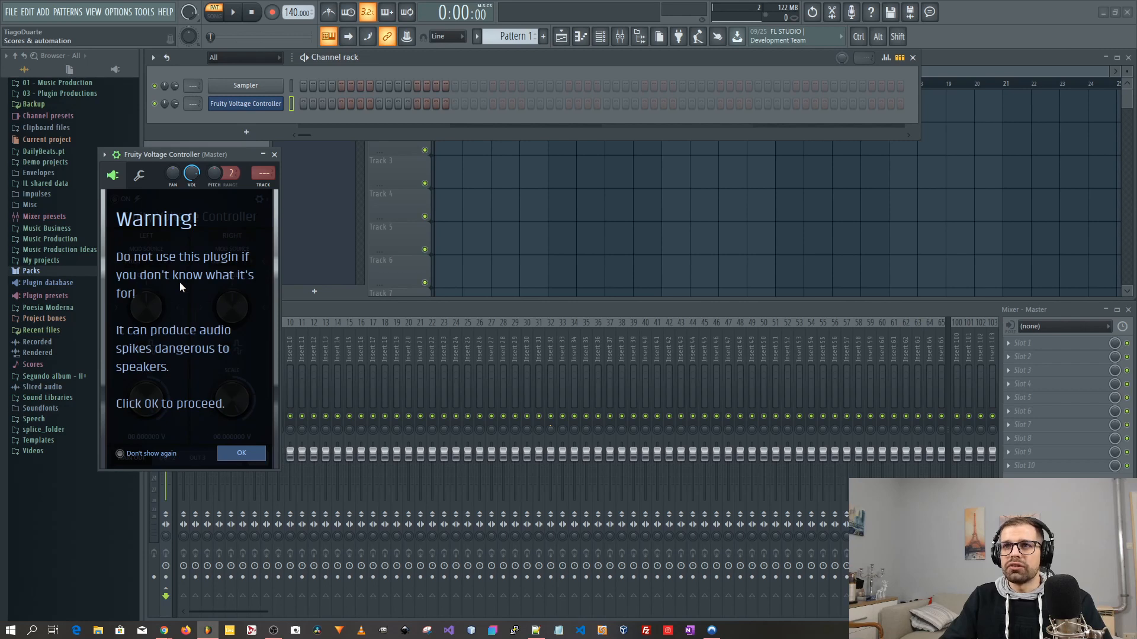
mouse_move(227, 342)
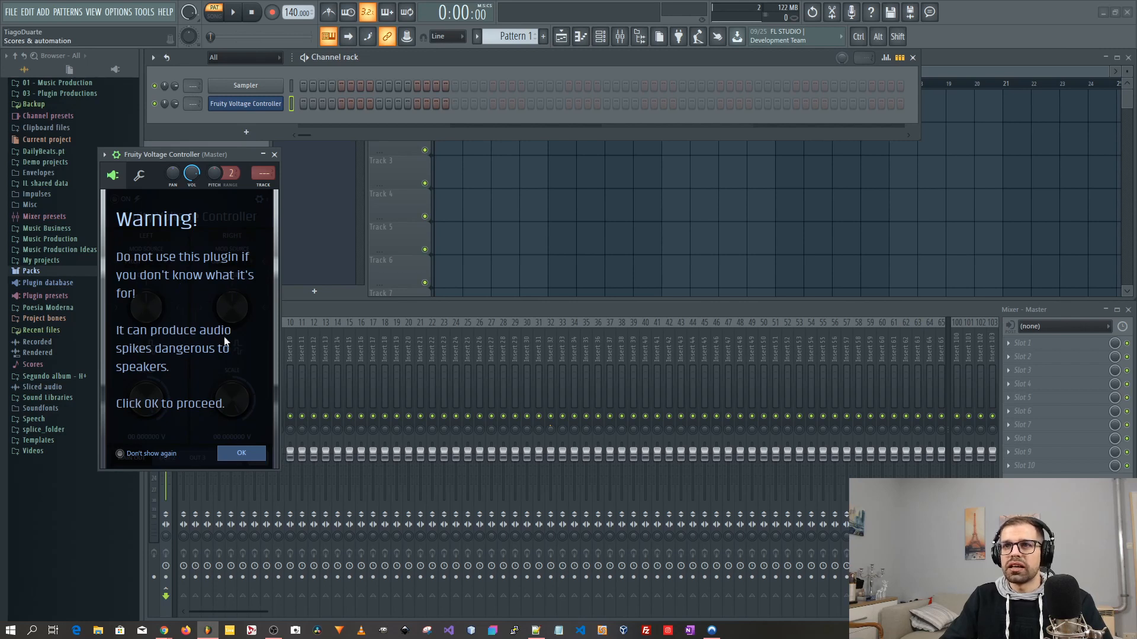
mouse_move(149, 434)
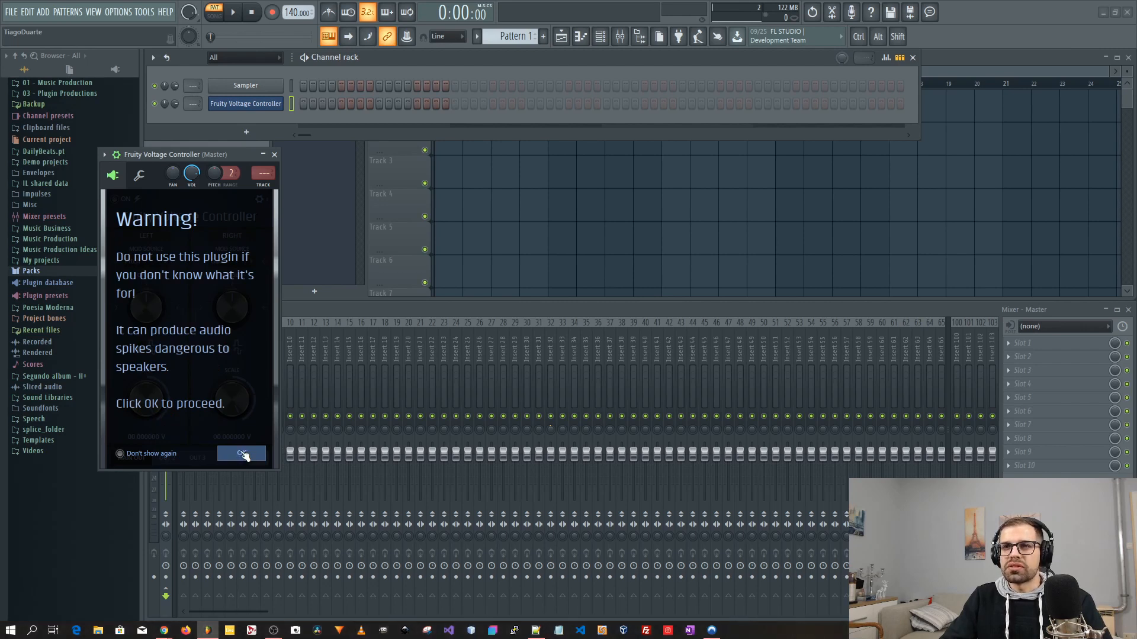
Accept the speaker-safety warning with OK to reveal the Voltage Controller interface.
left_click(242, 453)
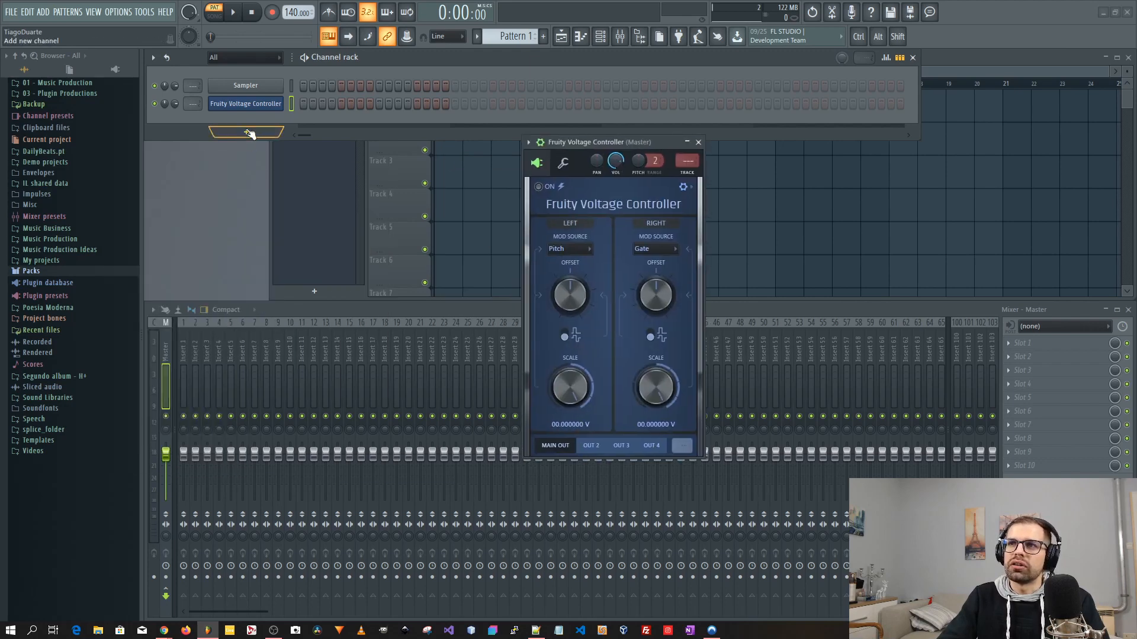
Add a FLEX channel, browse its Saif Sameer Synthwave preset pack, and close the FLEX window.
left_click(246, 131)
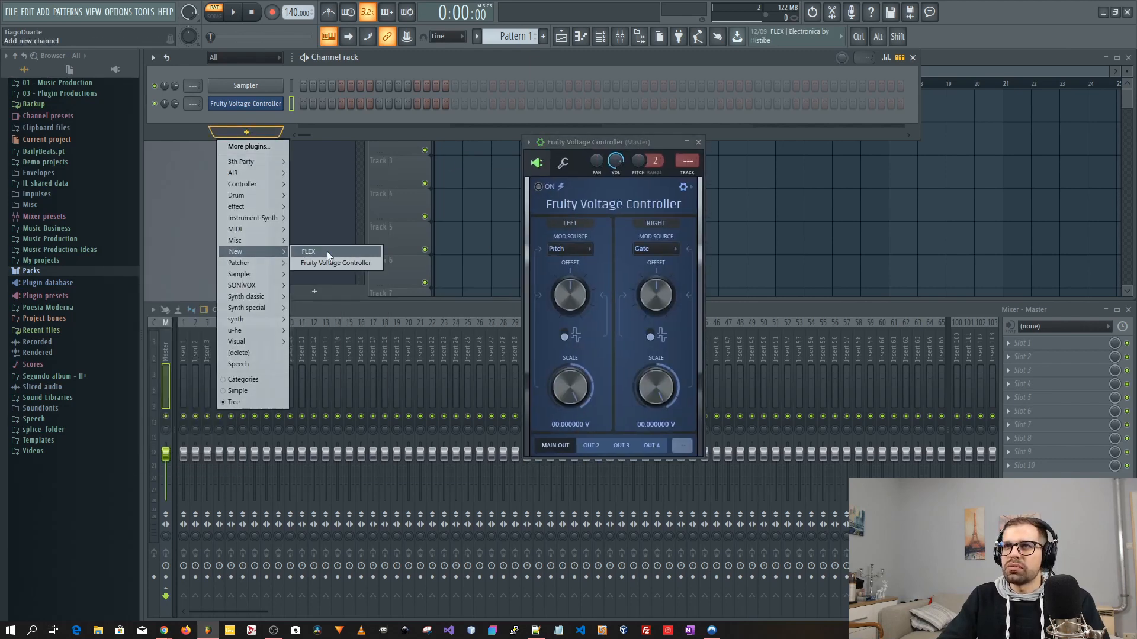
left_click(307, 251)
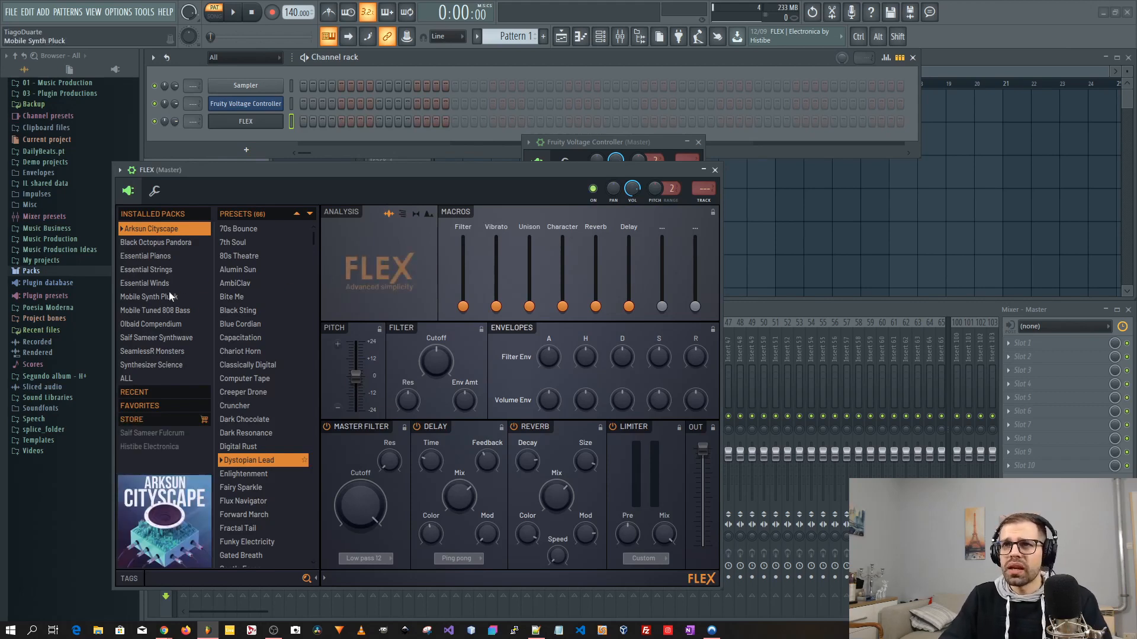
left_click(156, 337)
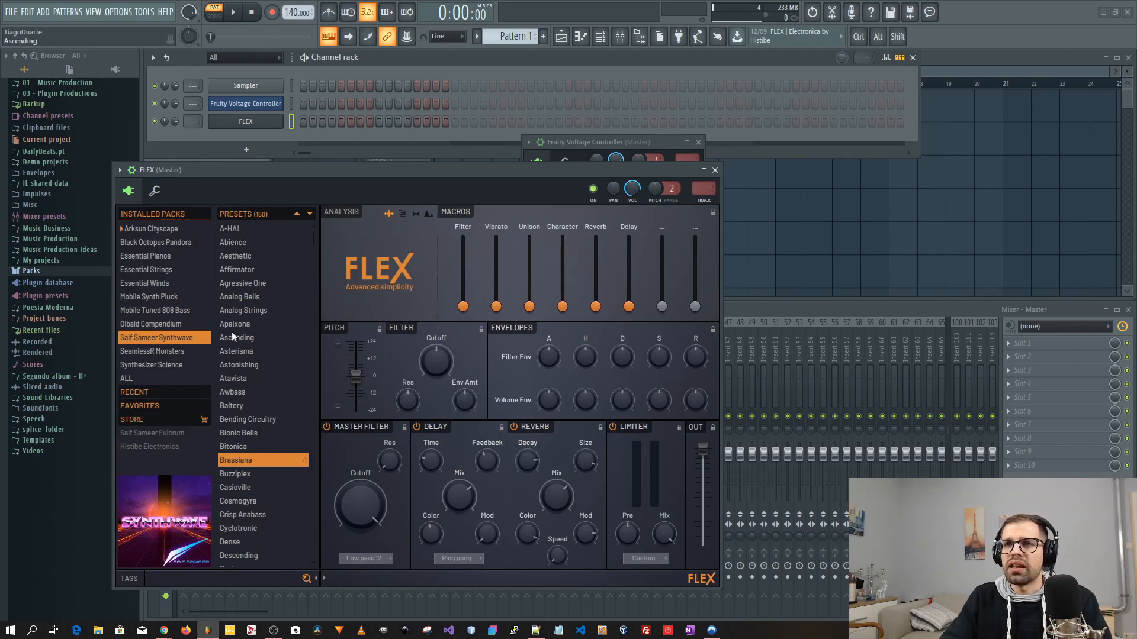
left_click(151, 325)
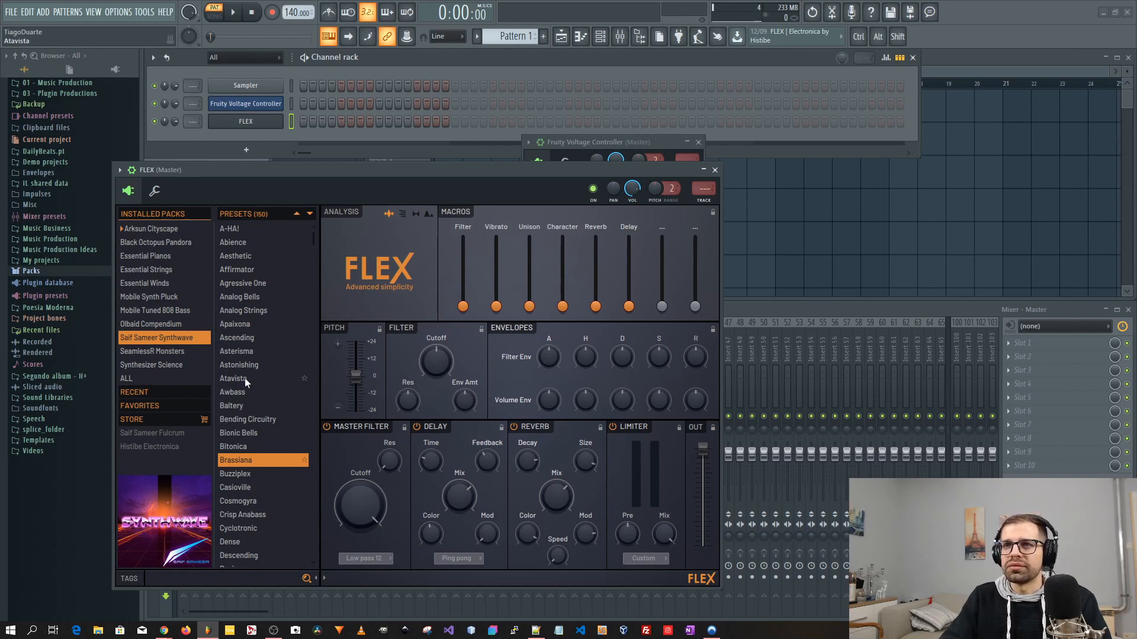
left_click(127, 378)
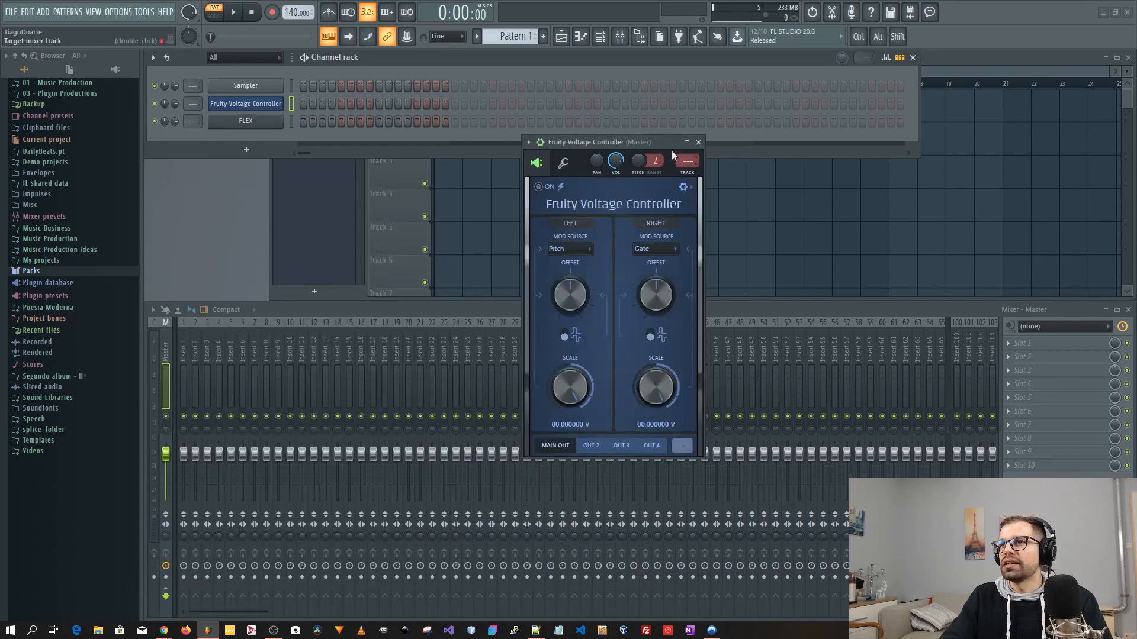
Close the Voltage Controller and load Distructor into Slot 1 of the master mixer track.
left_click(696, 141)
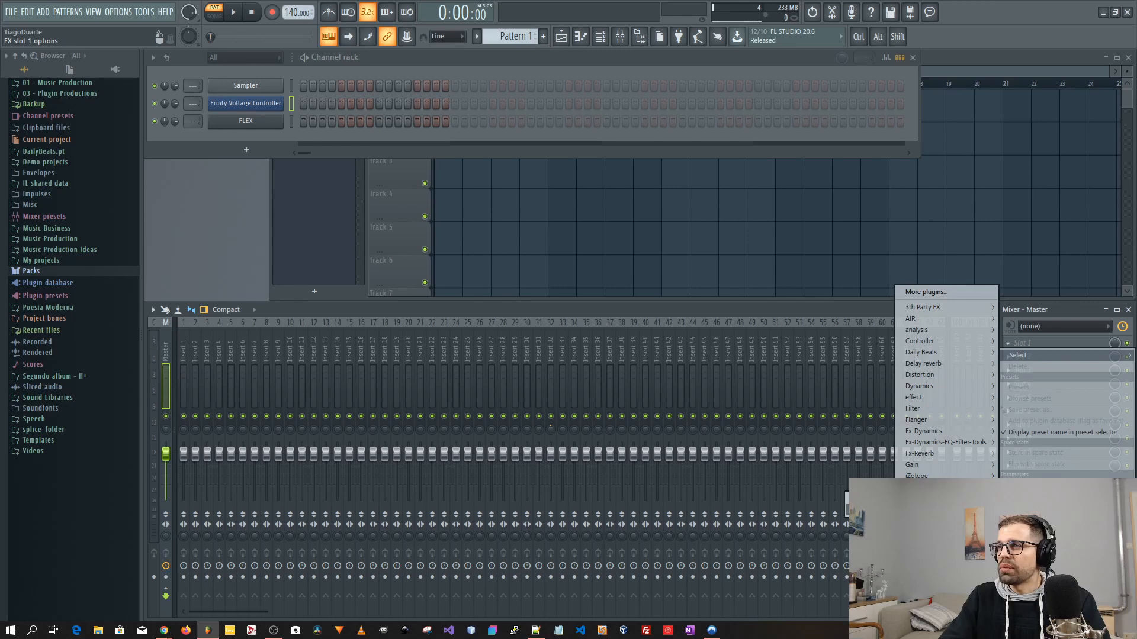
left_click(919, 376)
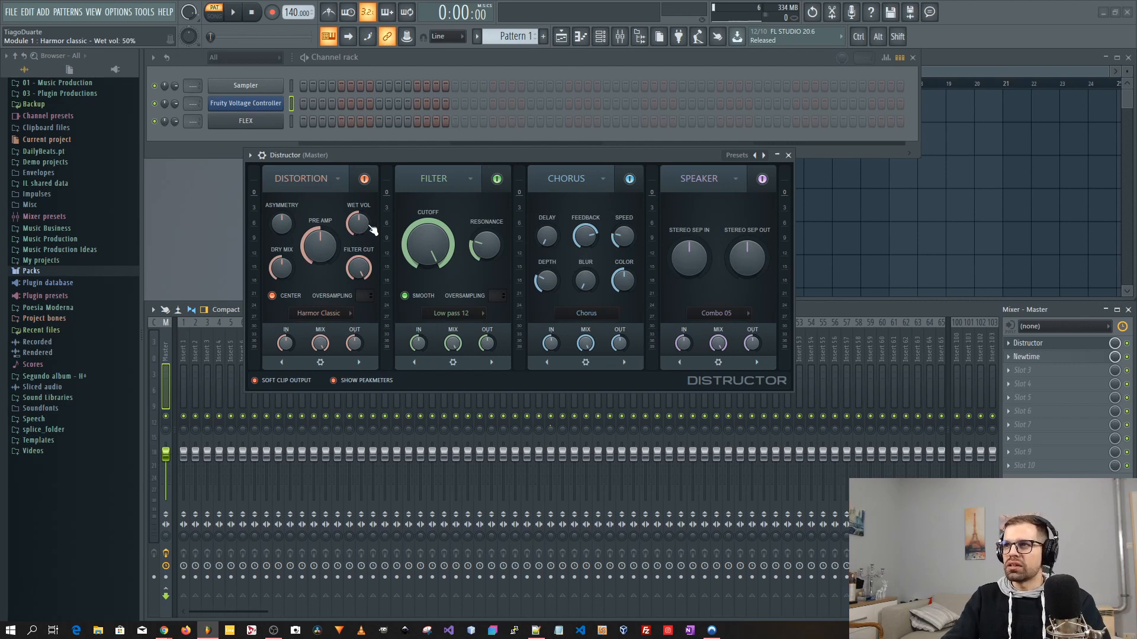
mouse_move(515, 324)
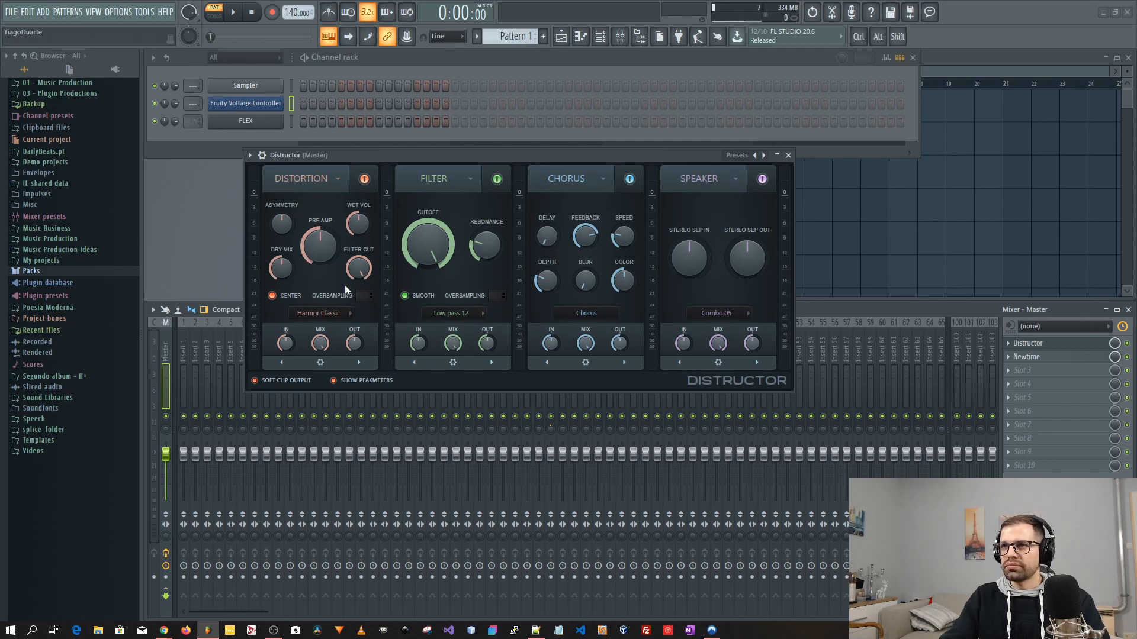
Check the first module's type list unchanged, then remove Distructor's Speaker module.
left_click(335, 179)
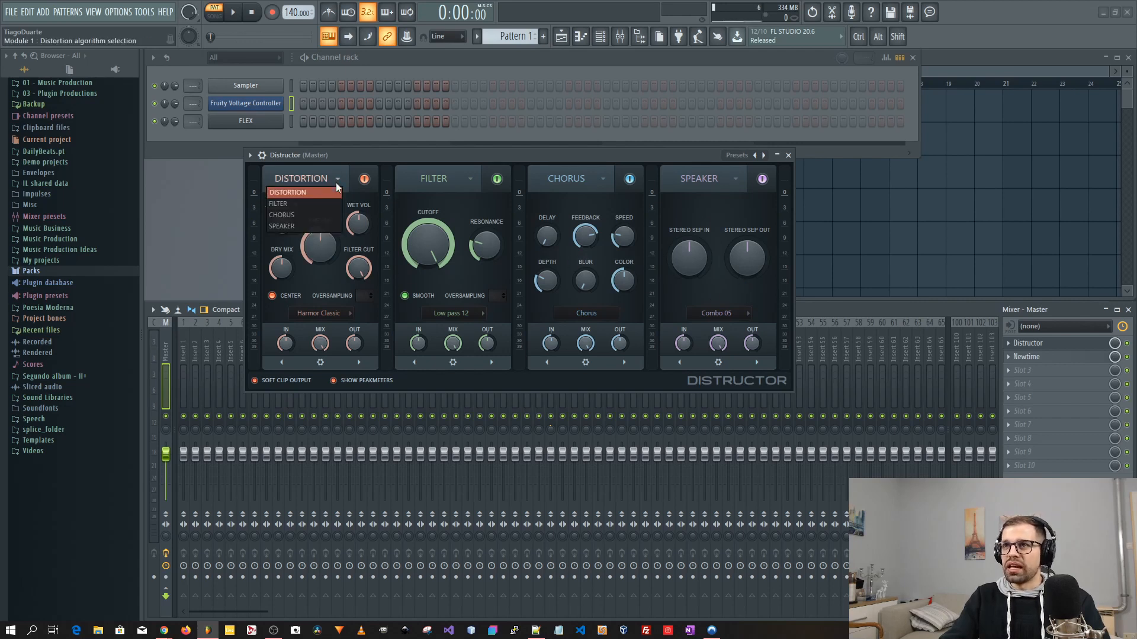
mouse_move(297, 214)
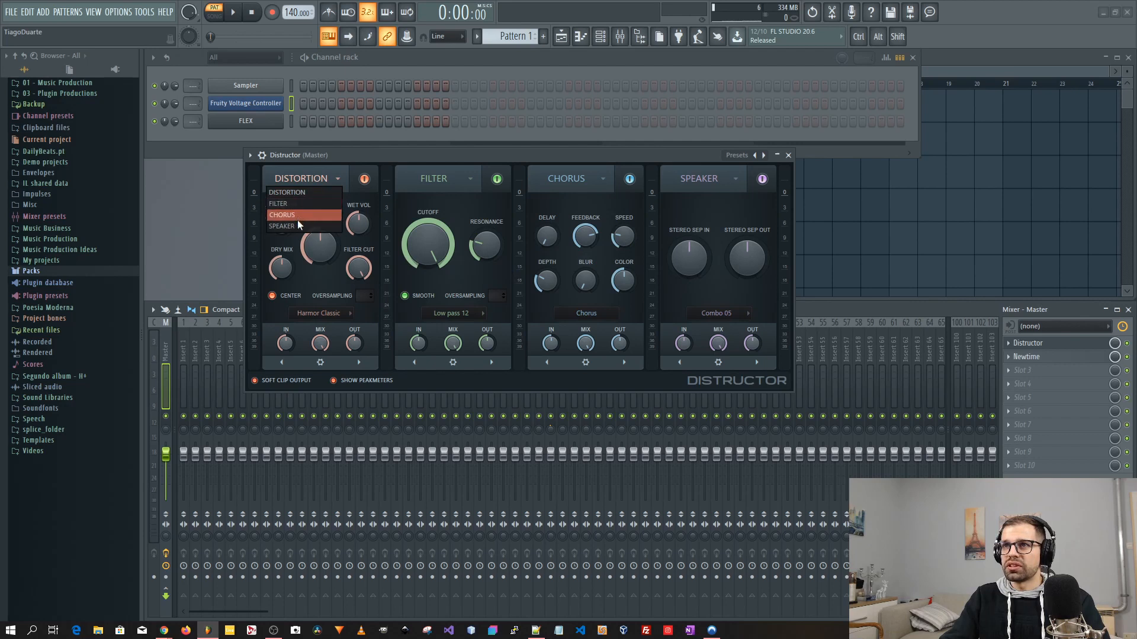
mouse_move(290, 225)
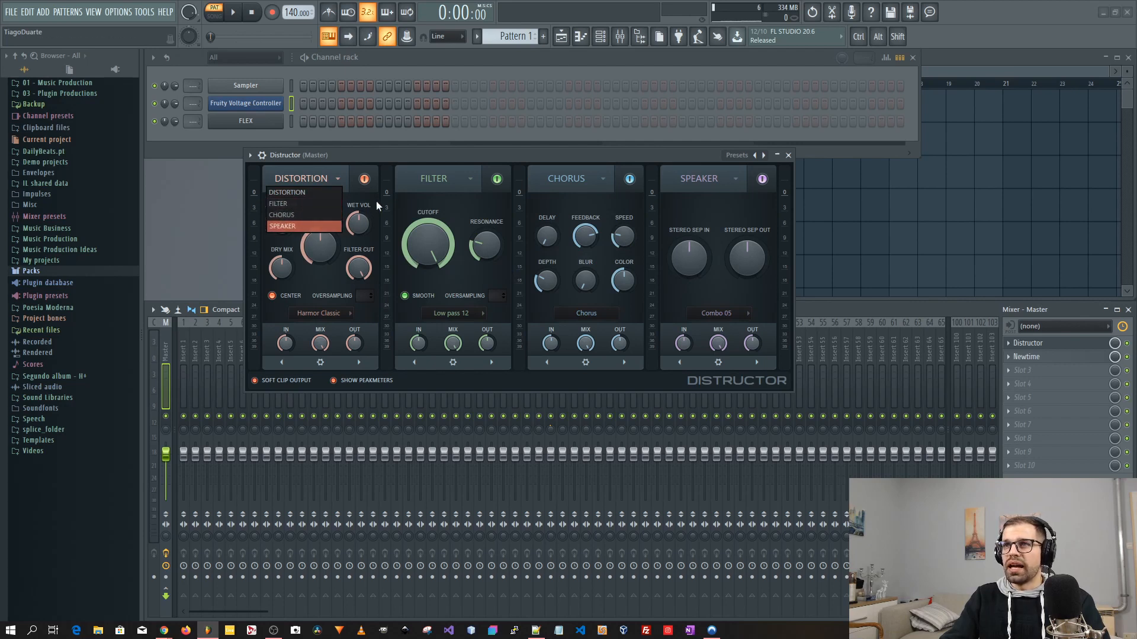
left_click(286, 192)
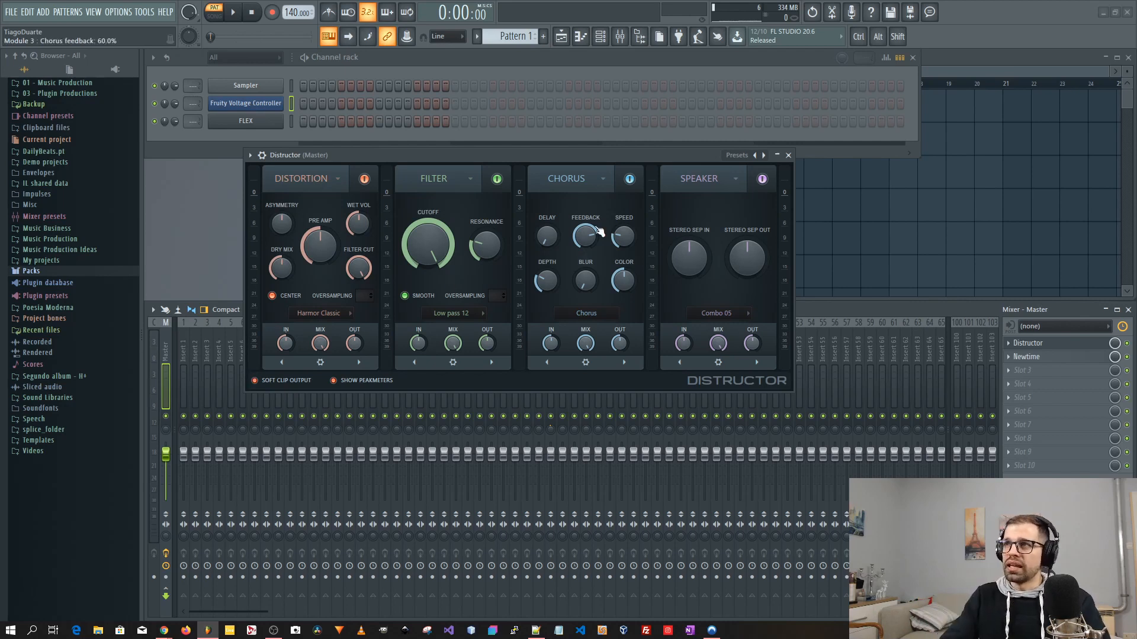
left_click(737, 155)
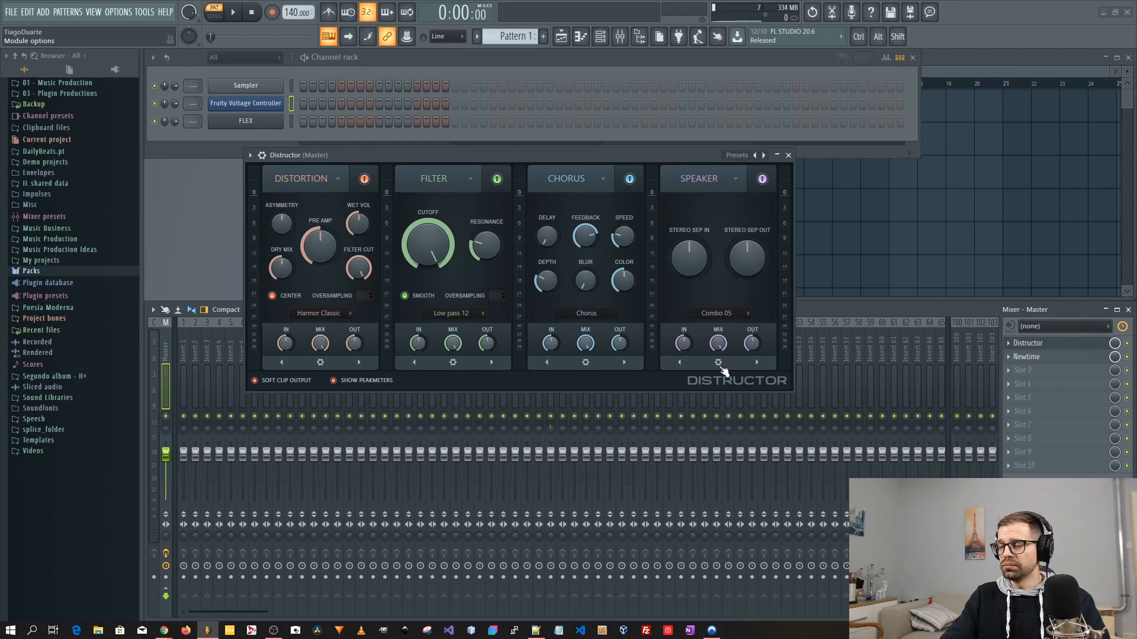
left_click(717, 362)
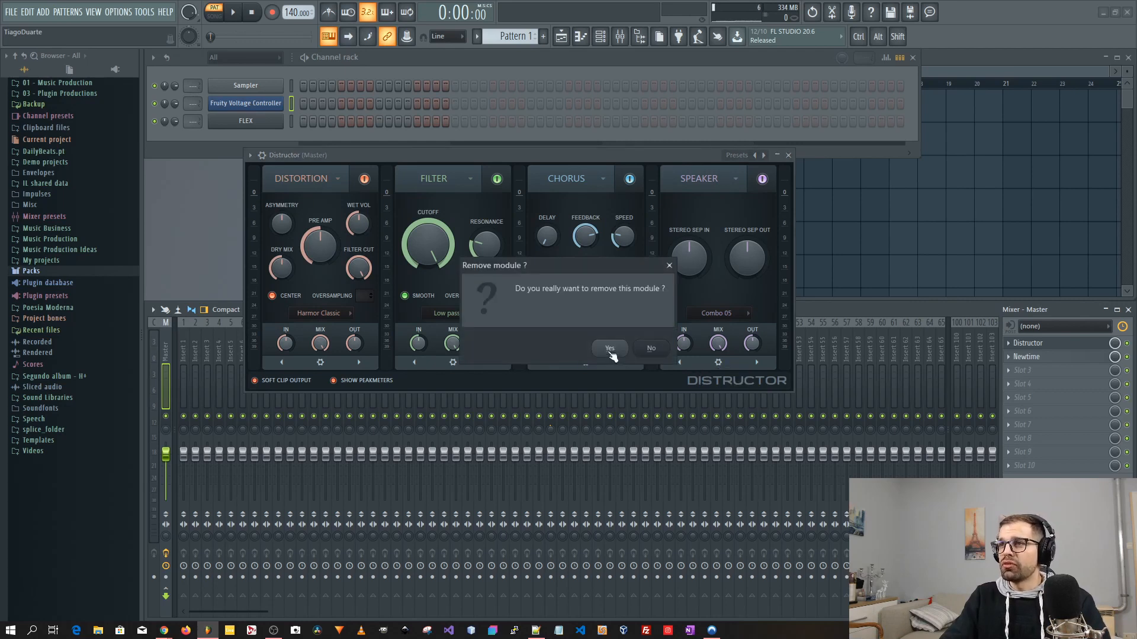
left_click(608, 348)
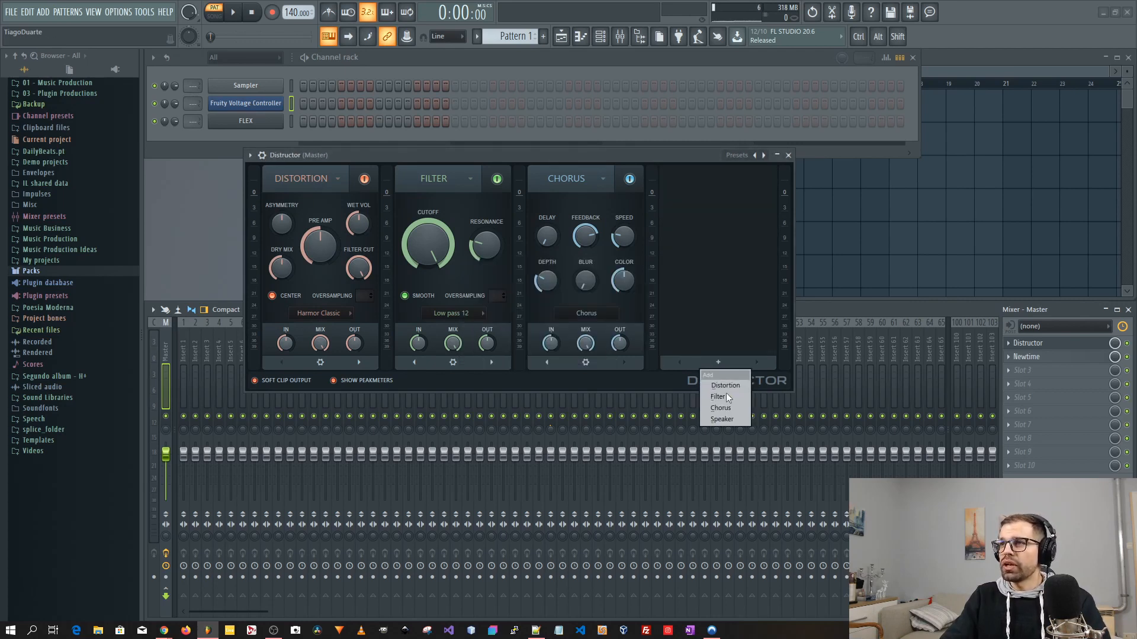
Fill the empty fourth slot with a new module set to Distortion with Blood overdrive.
left_click(719, 397)
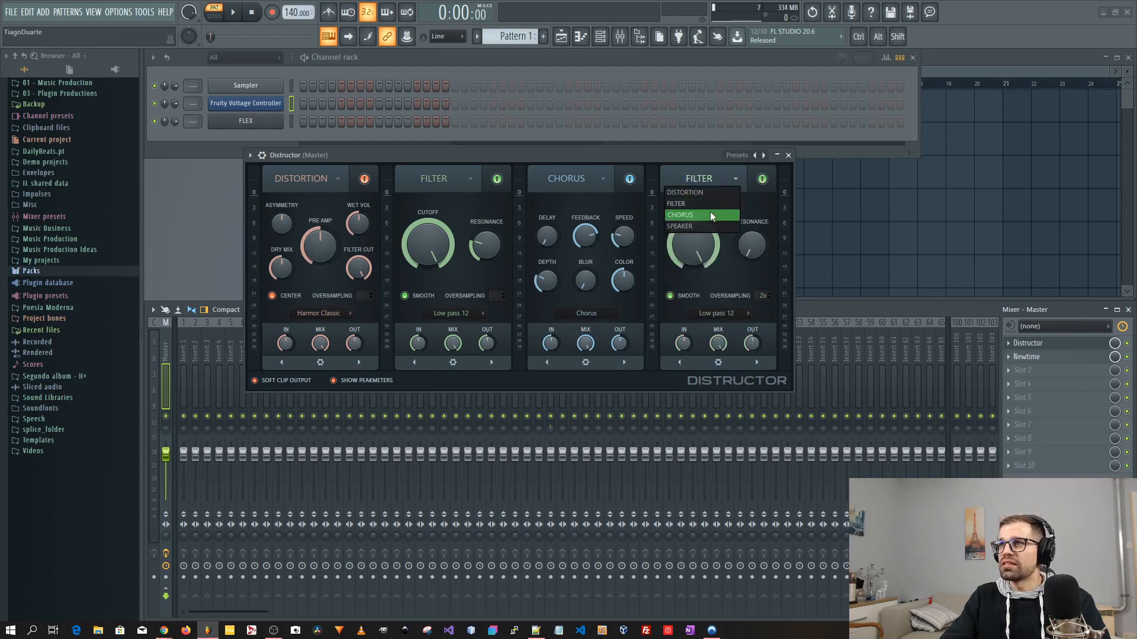
left_click(680, 225)
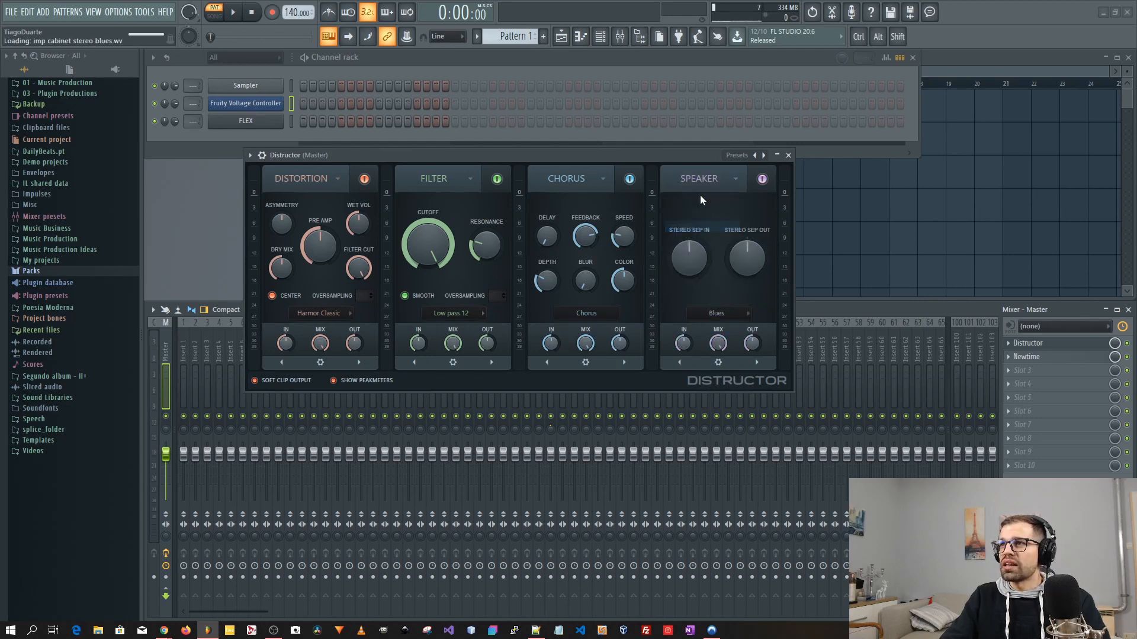
left_click(734, 179)
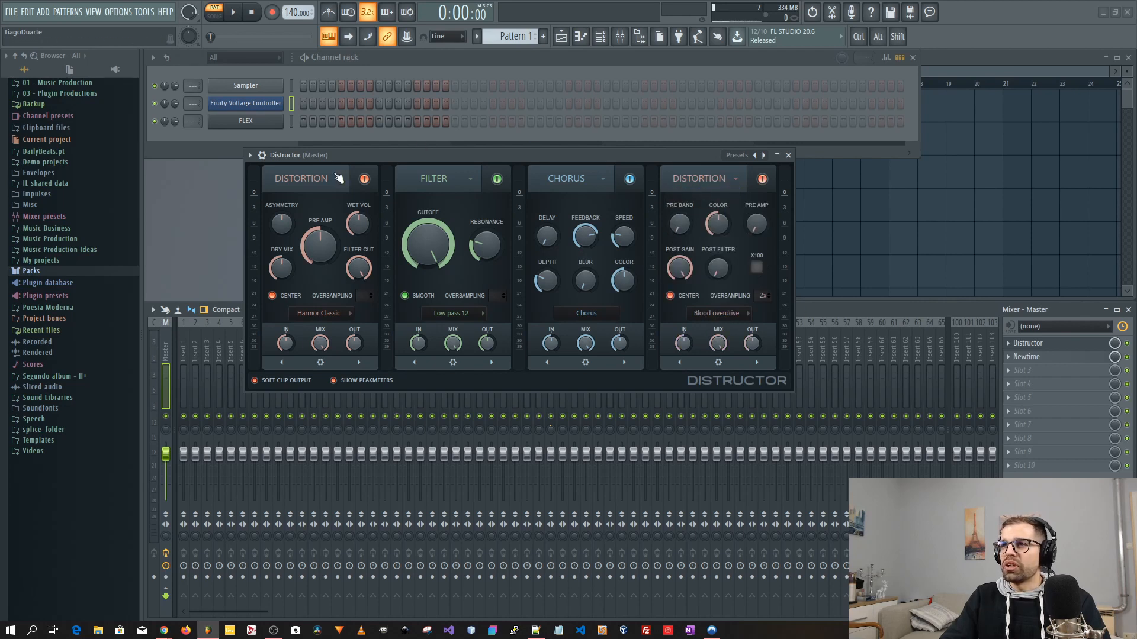
mouse_move(761, 398)
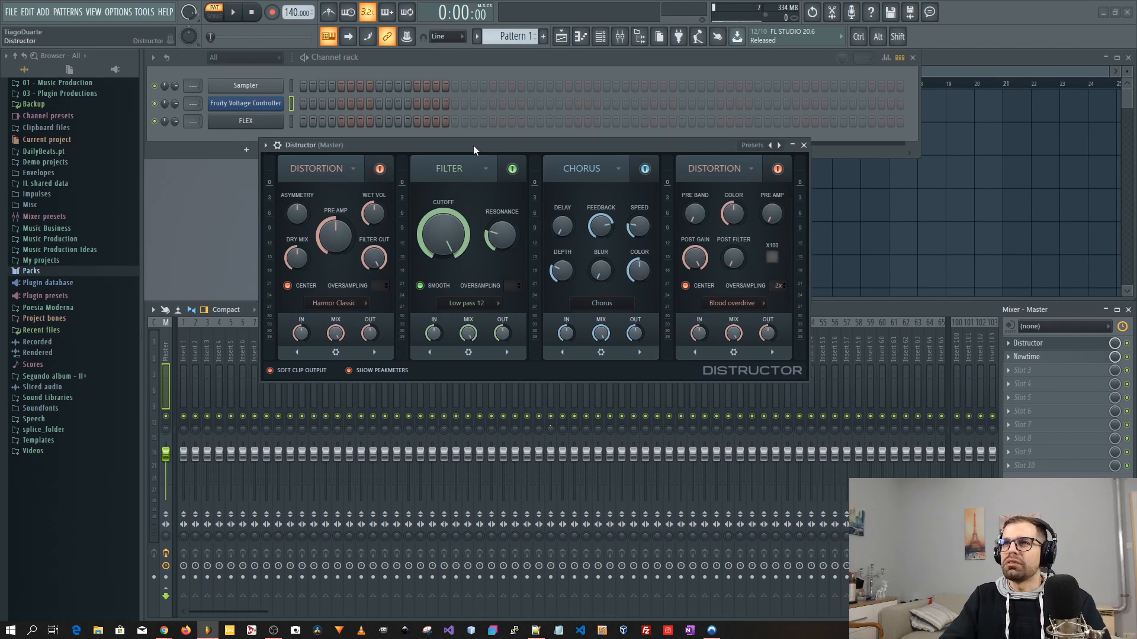
Show the empty Newtime editor from Slot 2 of the master mixer track.
left_click(1027, 356)
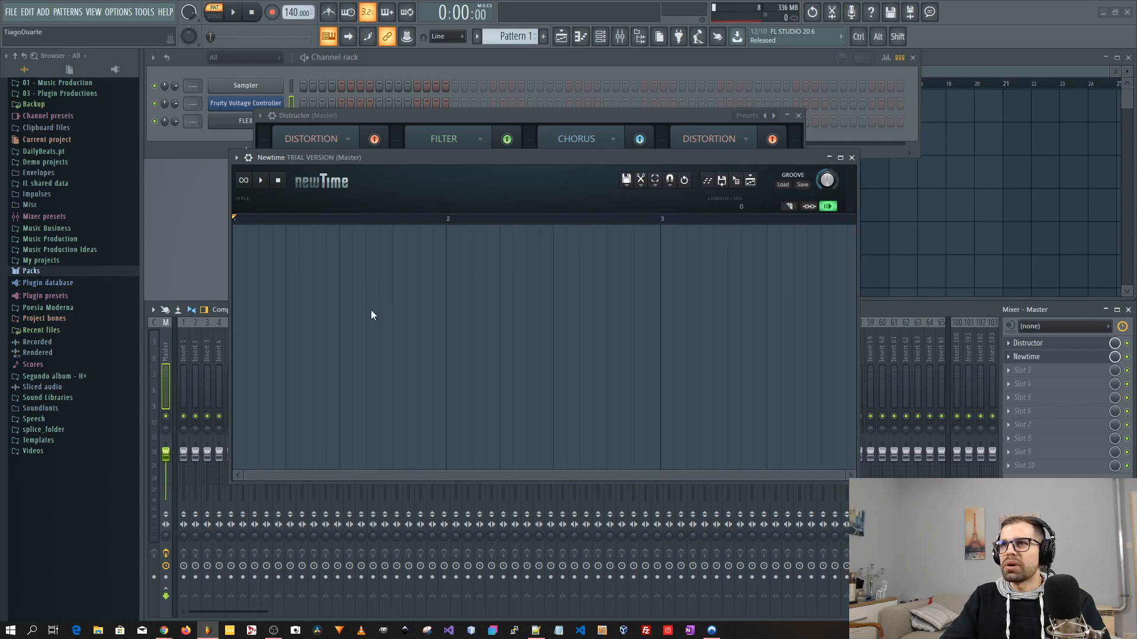
mouse_move(435, 272)
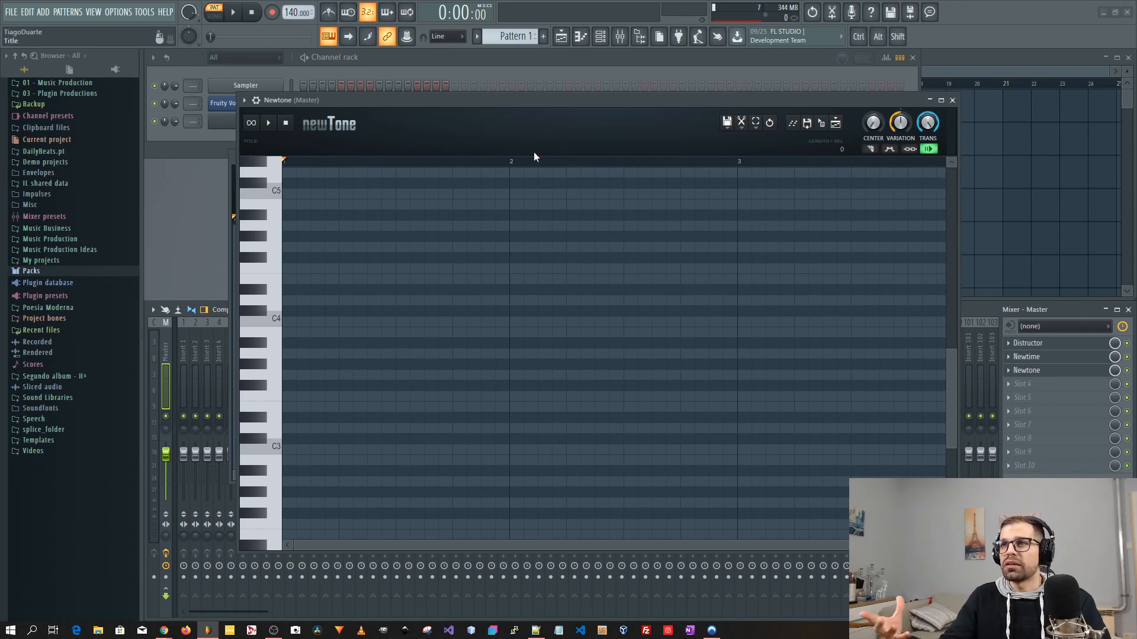
mouse_move(324, 321)
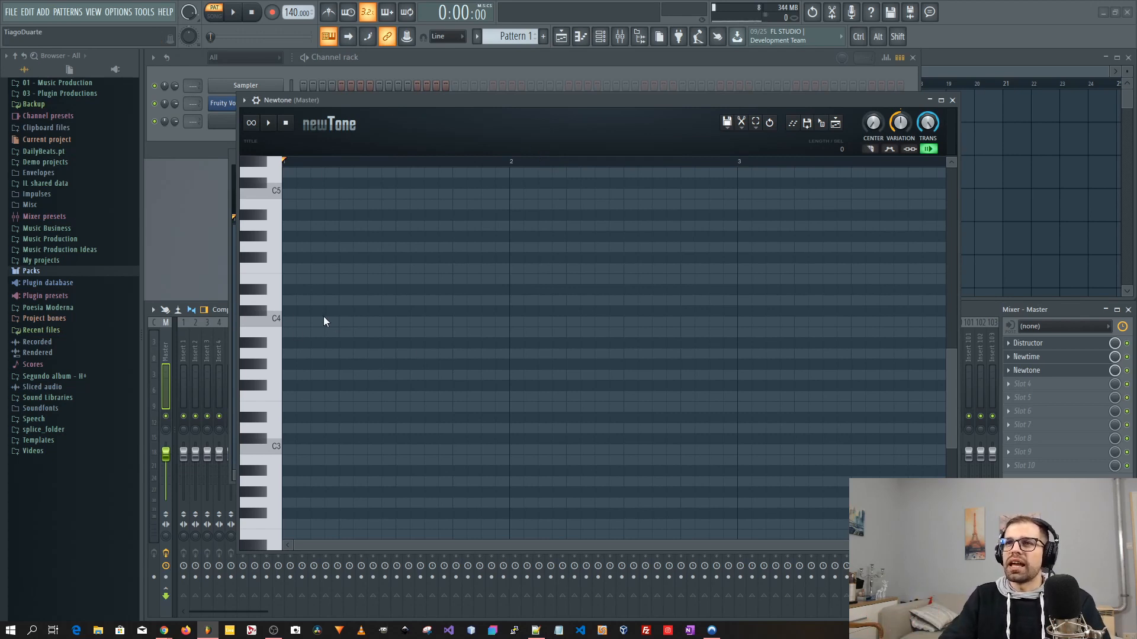
mouse_move(449, 420)
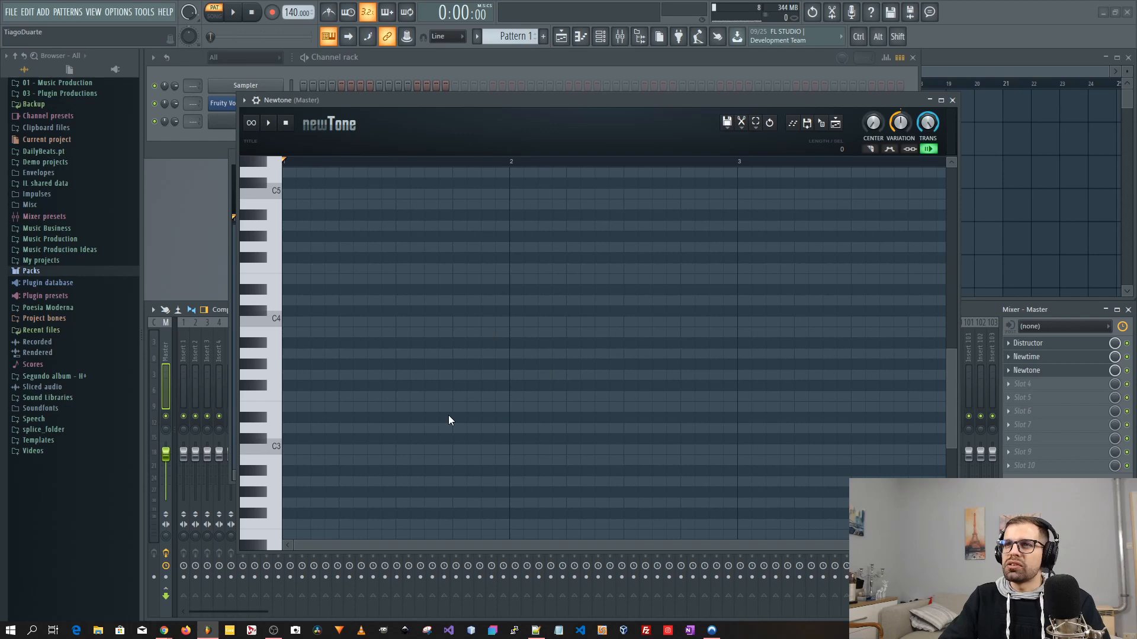
mouse_move(444, 422)
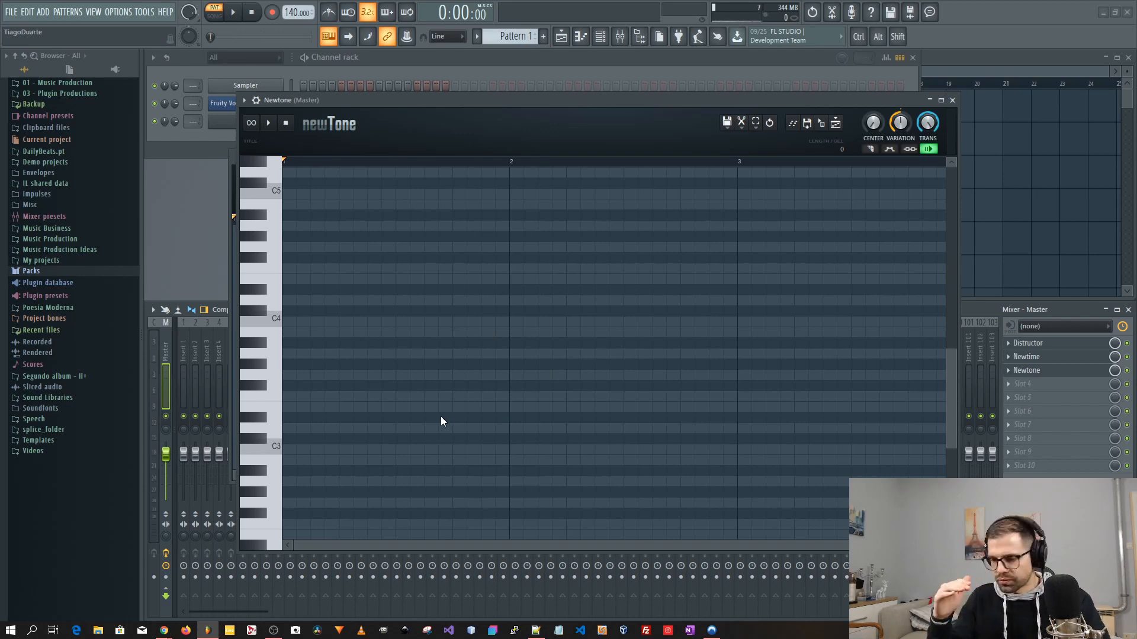
mouse_move(946, 142)
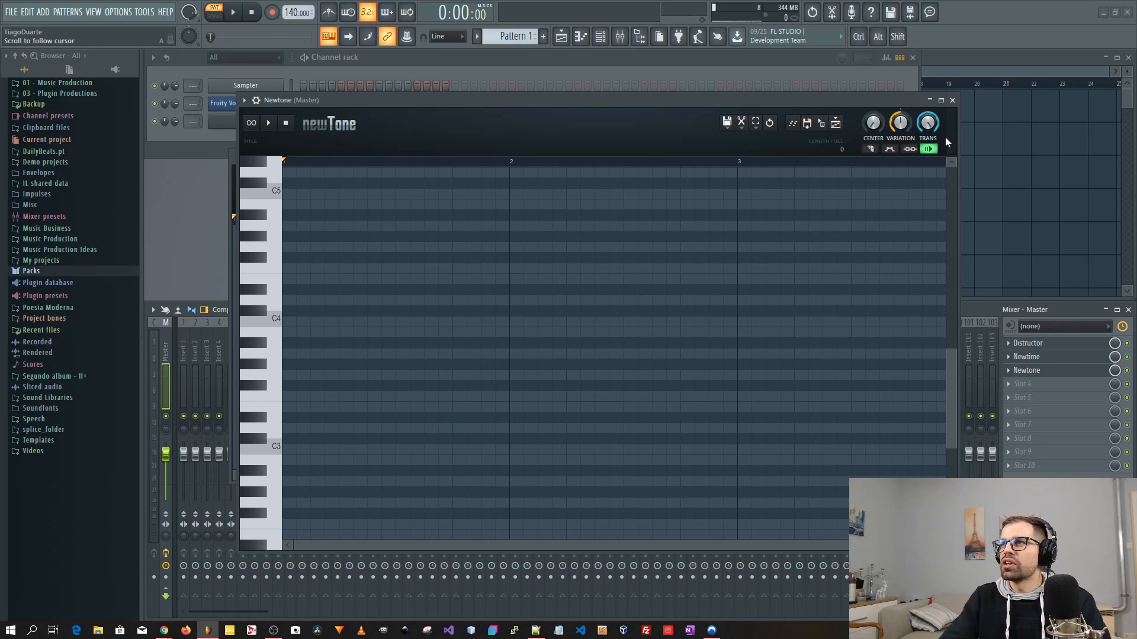
mouse_move(774, 175)
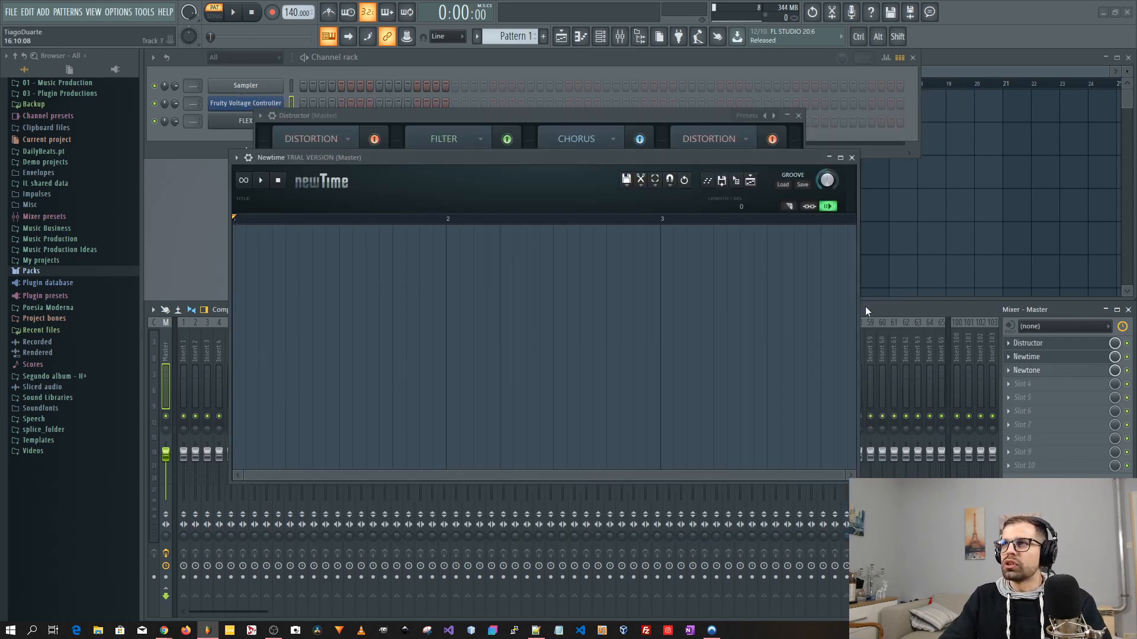
mouse_move(660, 319)
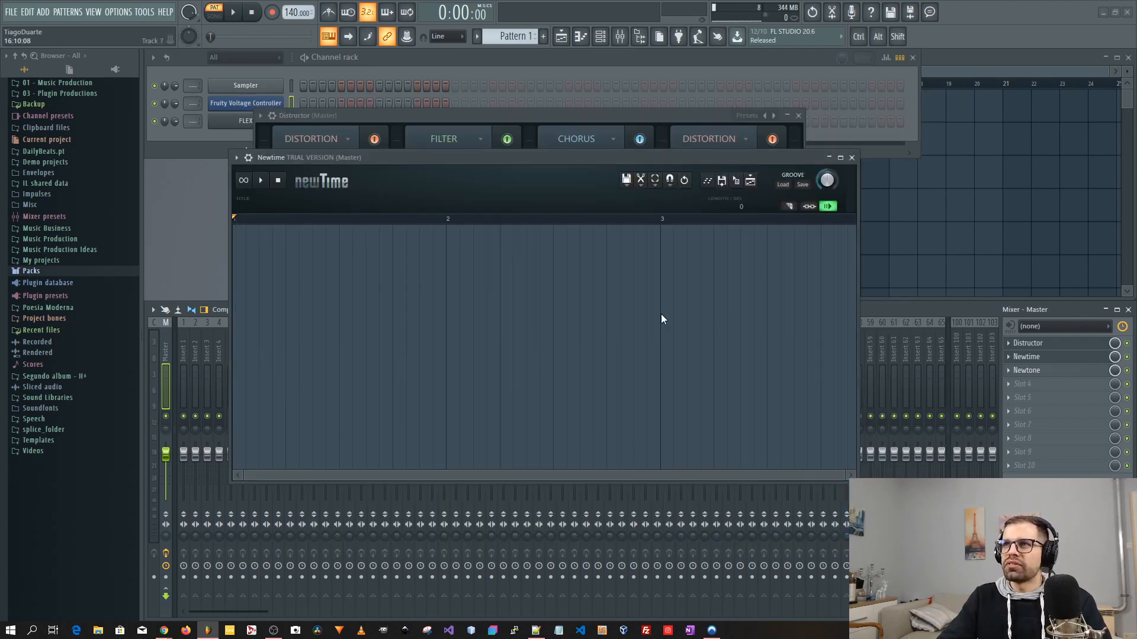
mouse_move(138, 294)
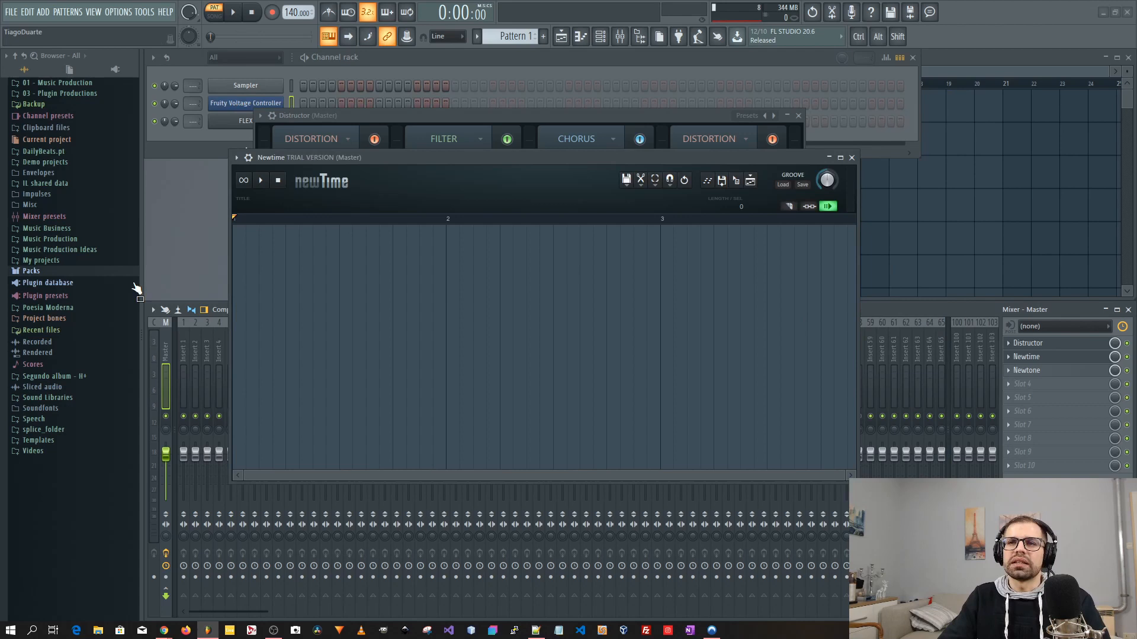
mouse_move(55, 282)
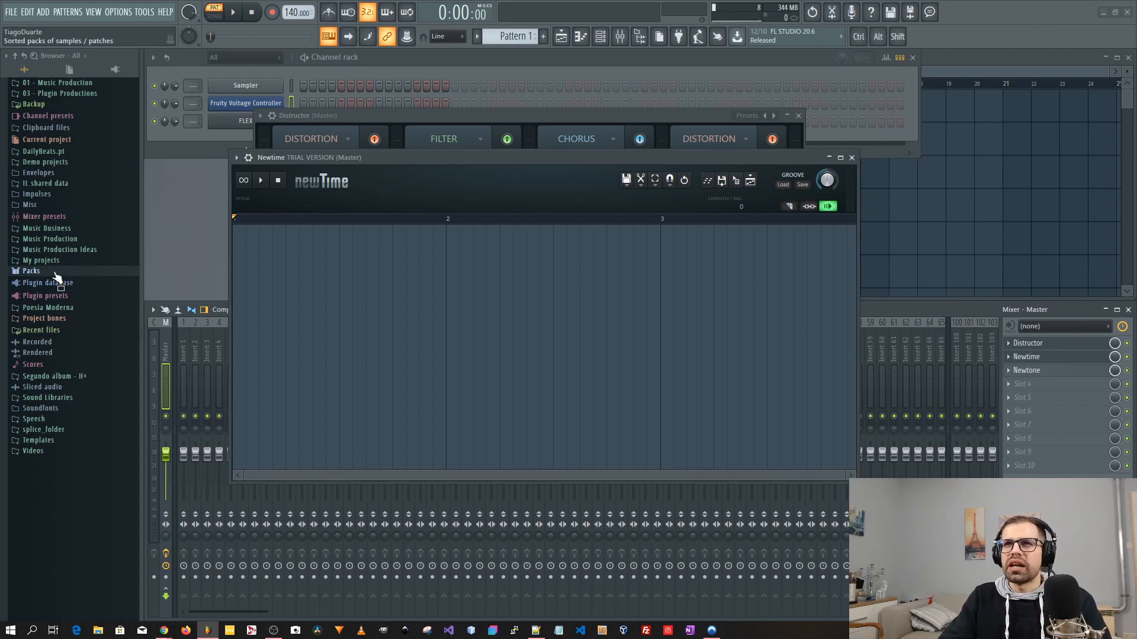
Expand Packs > Loops in the Browser and load the DL Broken drum loop into Newtime.
left_click(31, 270)
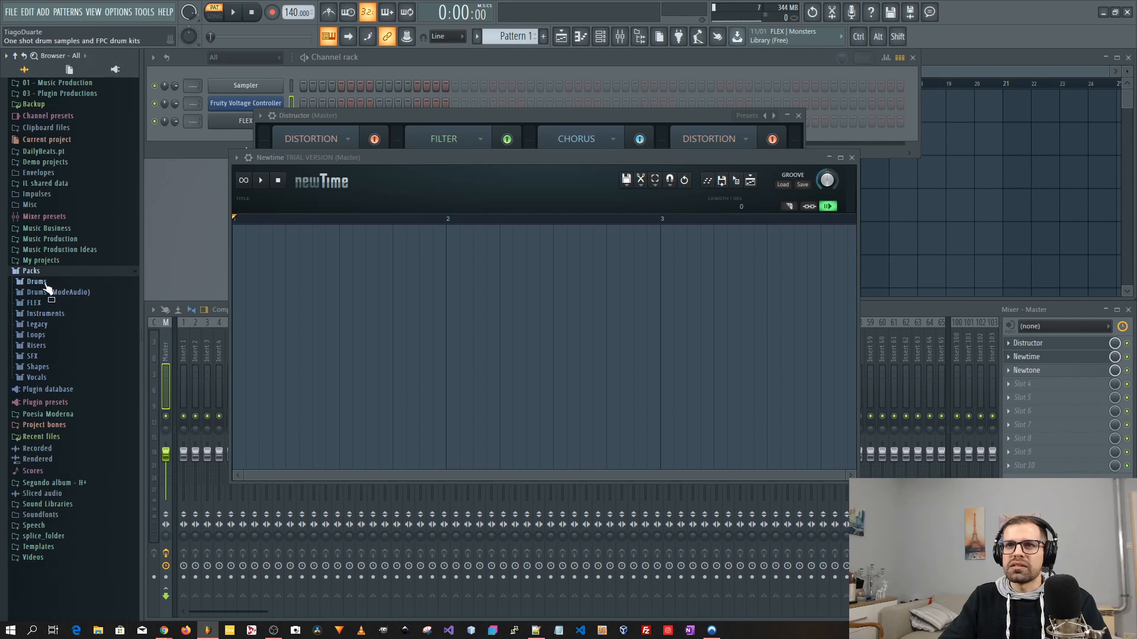
left_click(34, 334)
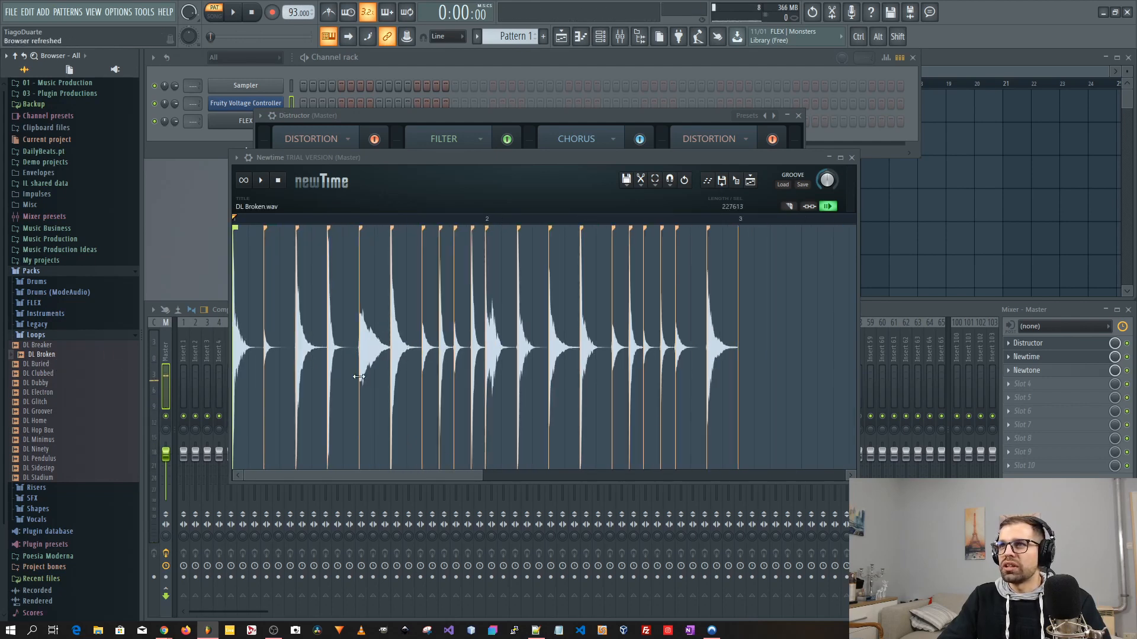
Close the Distructor window so the full channel rack sits above the Newtime editor.
left_click(39, 355)
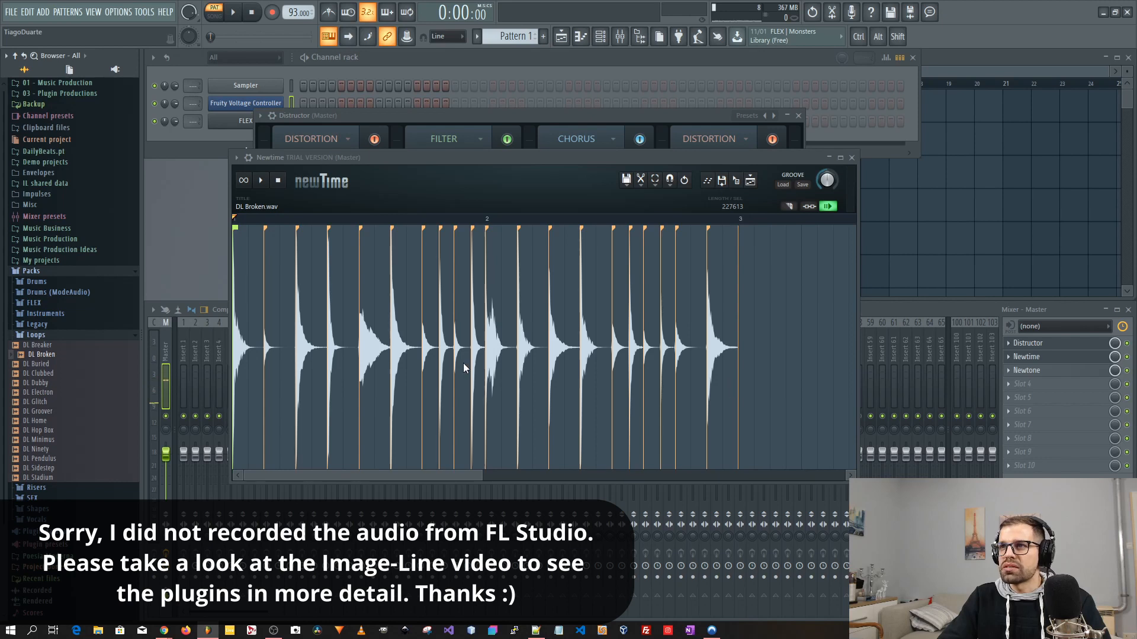
mouse_move(683, 378)
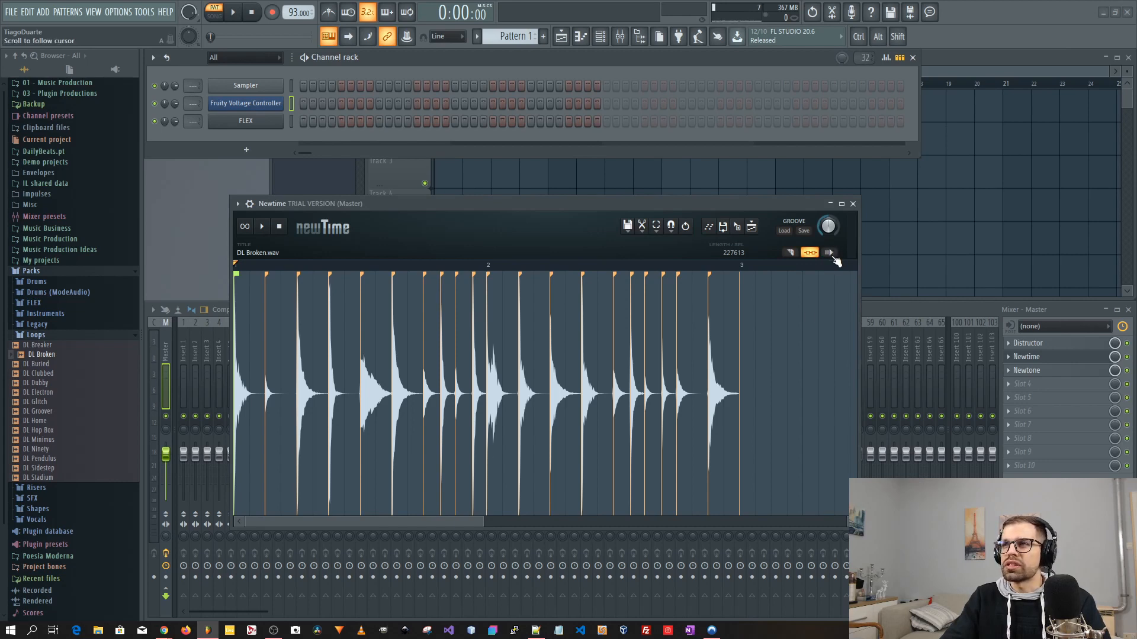
Start playback of the sliced loop with Newtime's scroll-to-follow enabled.
left_click(234, 12)
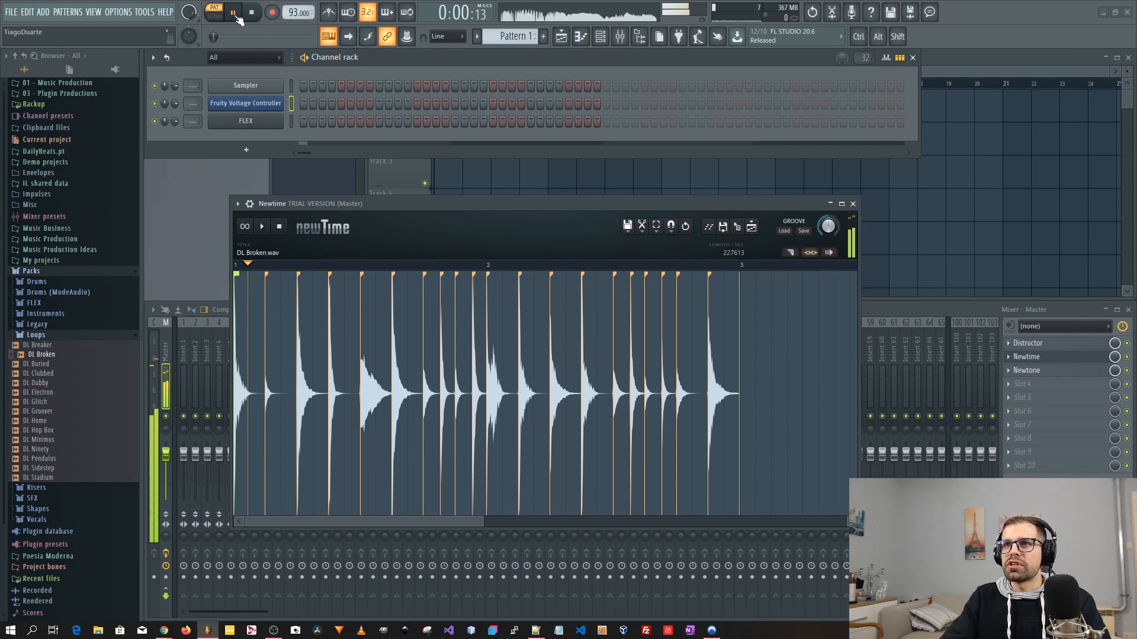
left_click(213, 12)
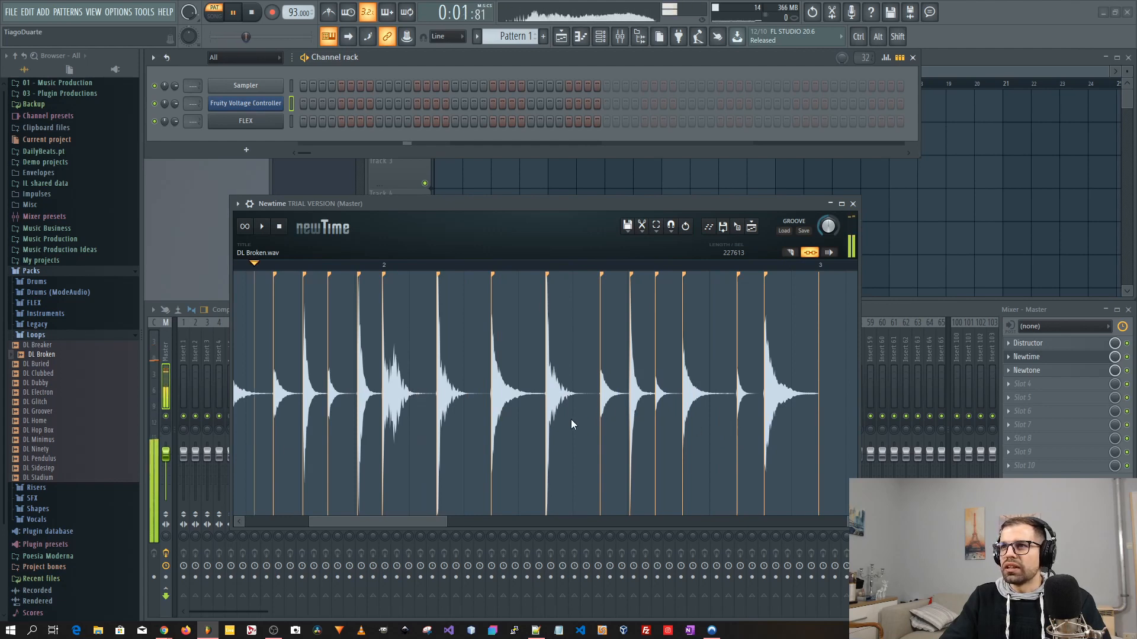
Stop and restart the DL Broken loop, bringing the Pattern 1 playlist into view.
left_click(260, 226)
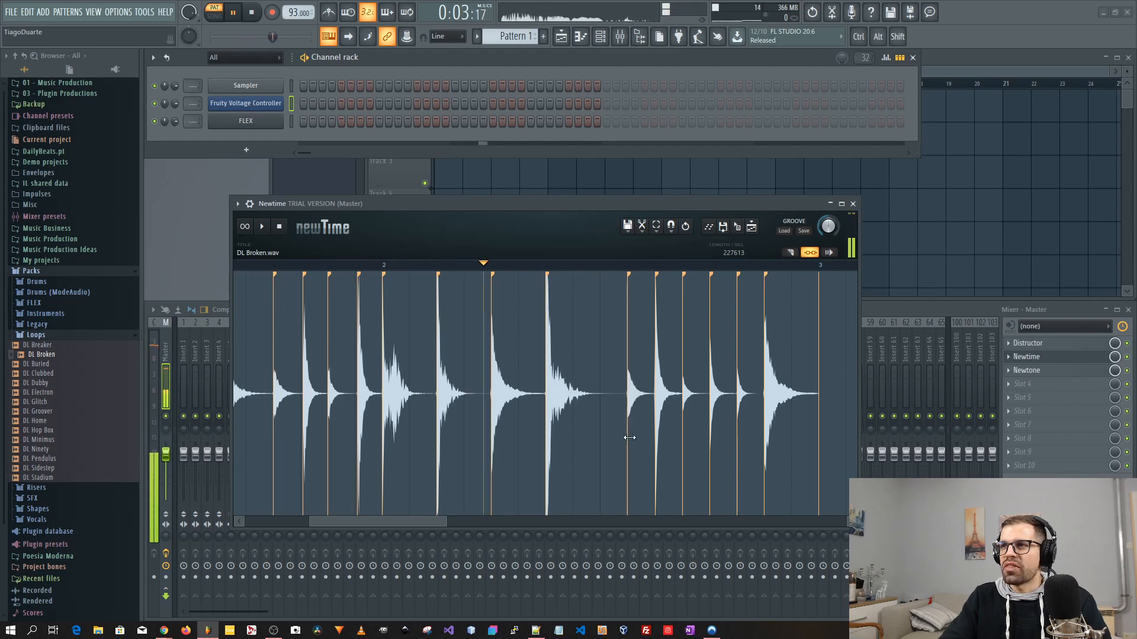
left_click(251, 12)
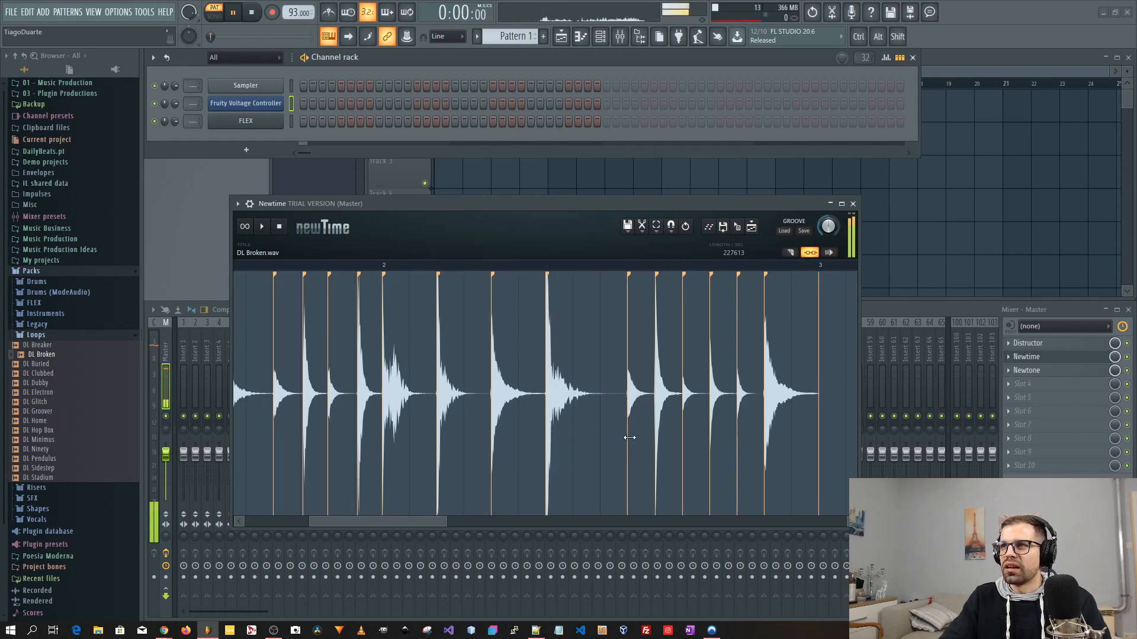
left_click(260, 225)
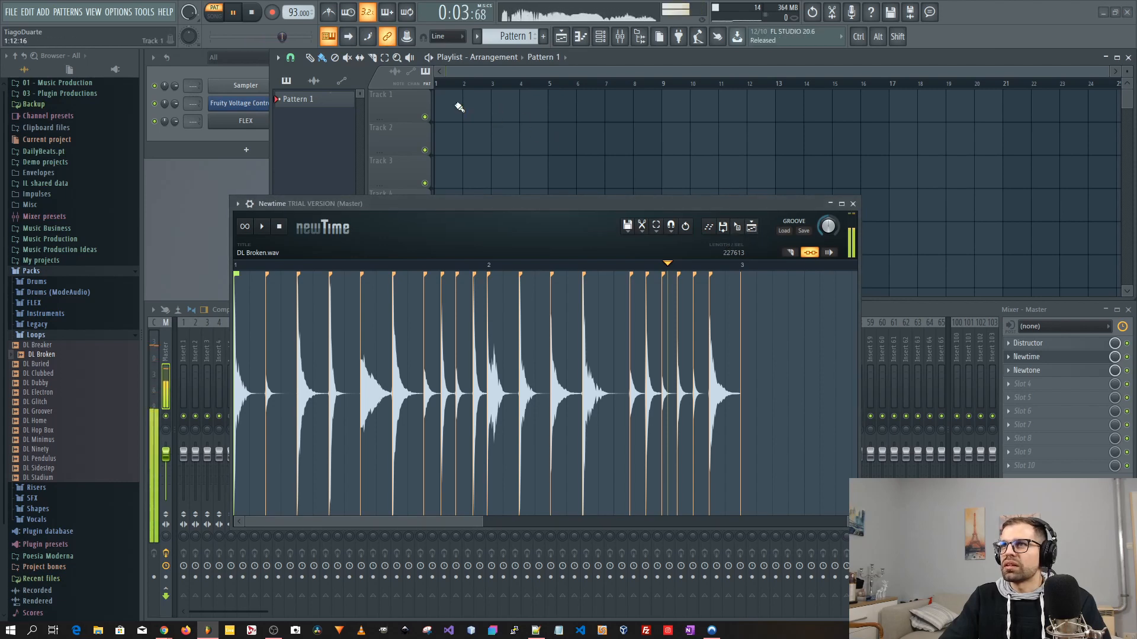
Send the sliced DL Broken loop to playlist Tracks 1 and 2, then return to Newtime.
left_click(251, 12)
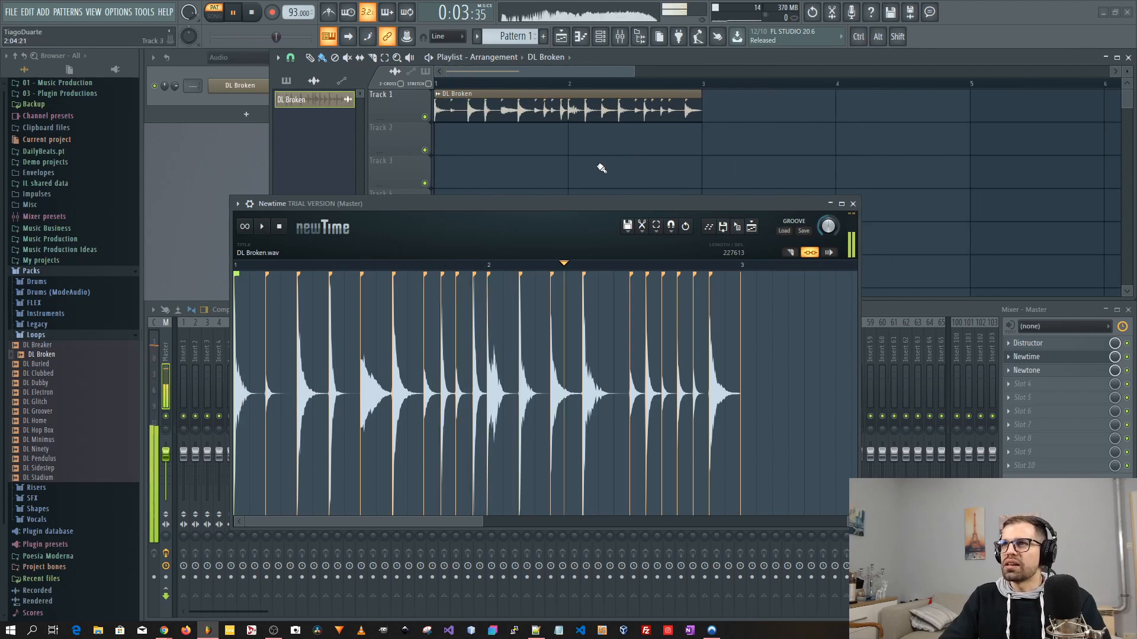
left_click(853, 202)
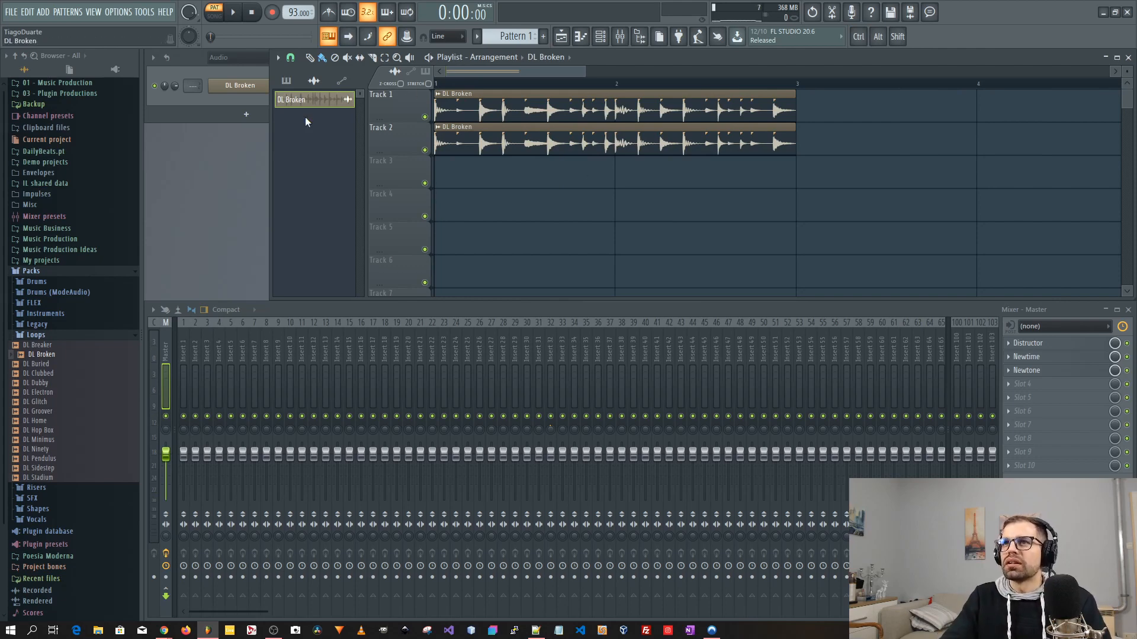
left_click(1026, 357)
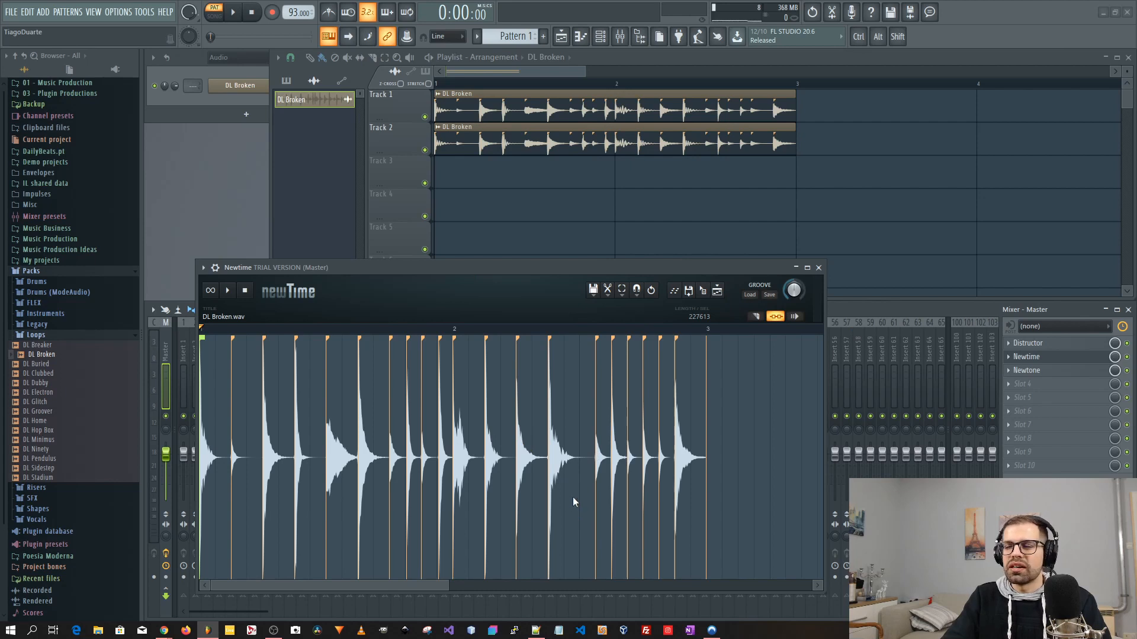
mouse_move(714, 294)
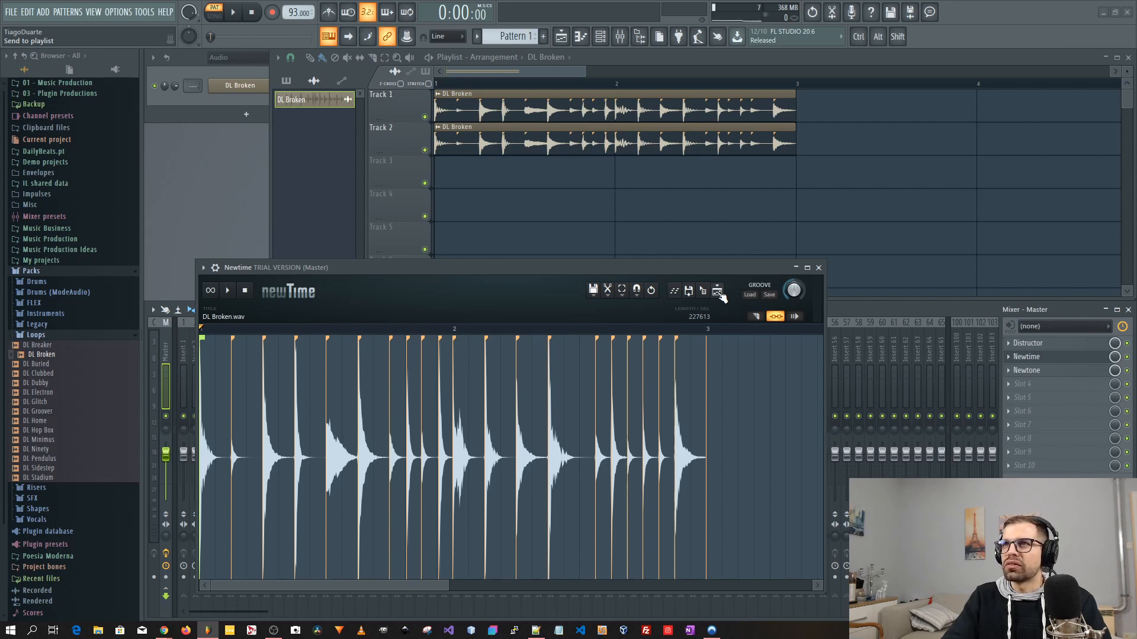
Bring up the channel rack to delete the DL Broken channel.
left_click(213, 12)
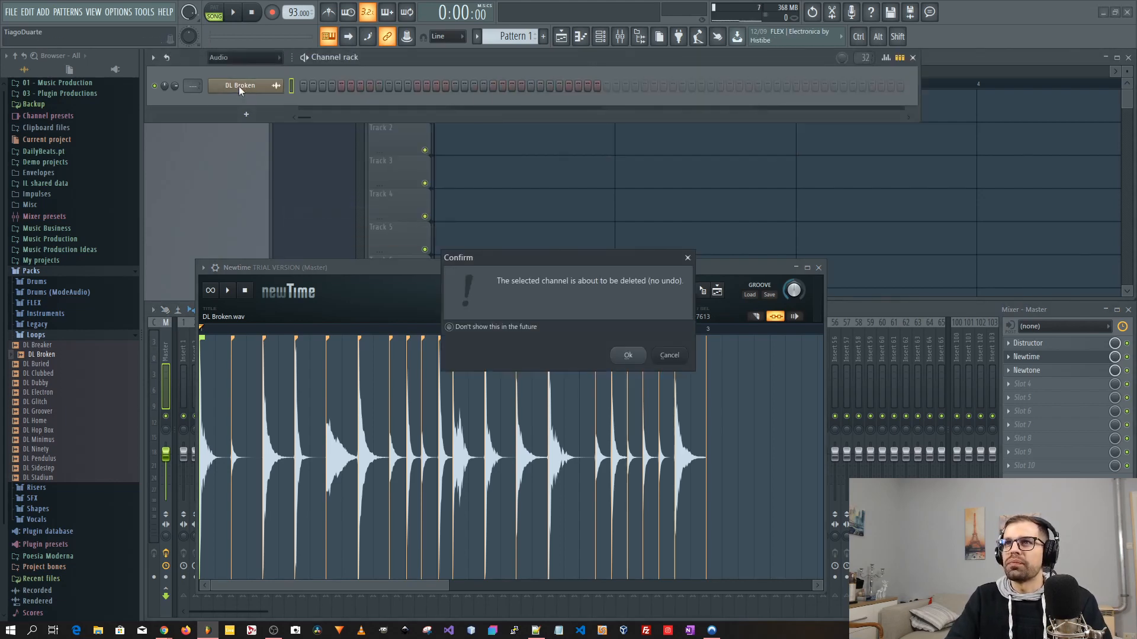
Cancel once, then delete the DL Broken channel for good, emptying the playlist.
left_click(628, 355)
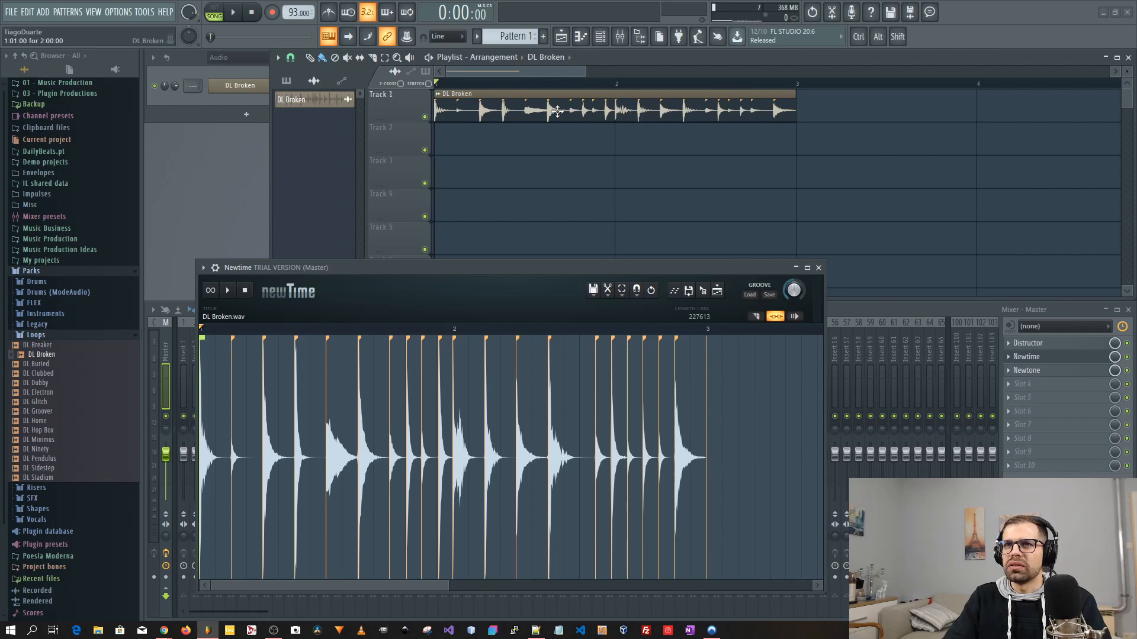
left_click(554, 110)
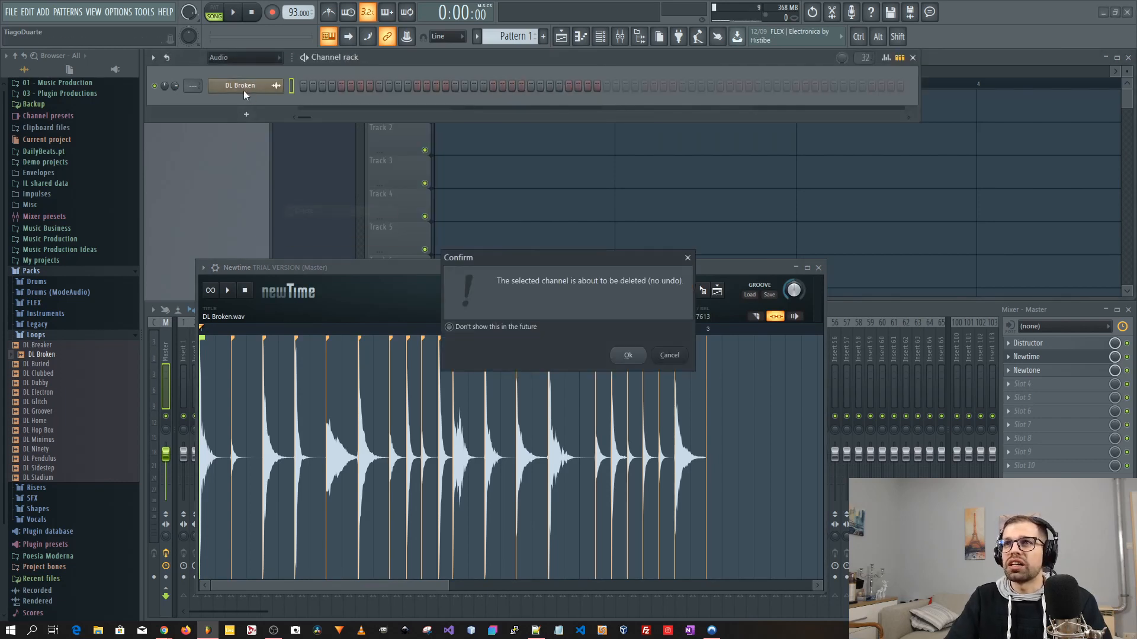
left_click(627, 355)
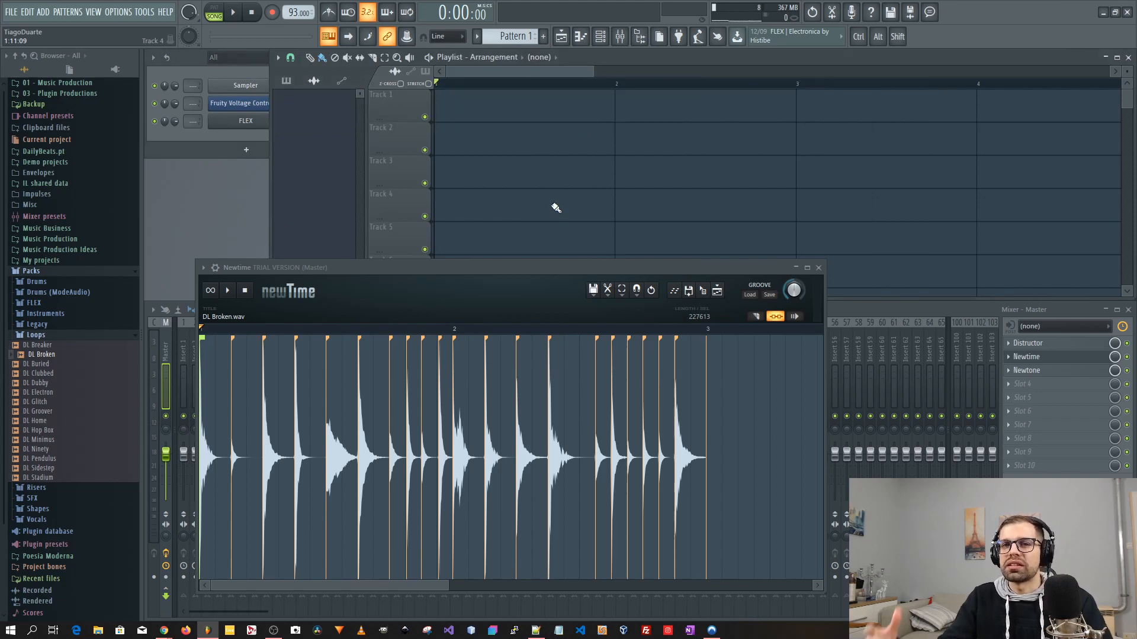
left_click(228, 290)
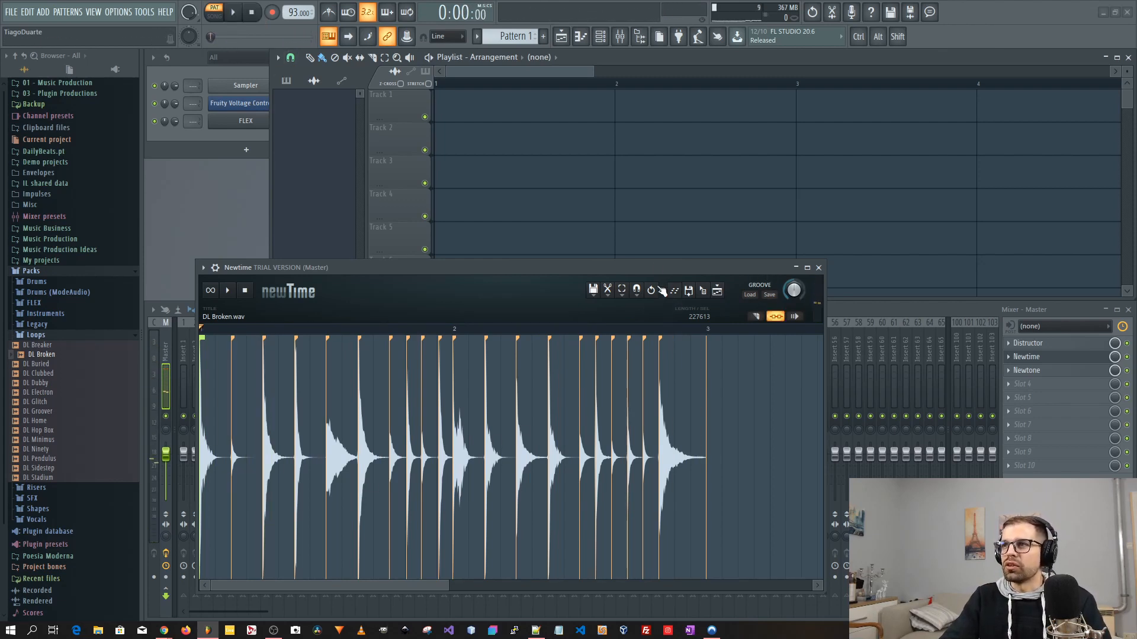
Close the Newtime editor after rearranging the DL Broken slices.
left_click(818, 268)
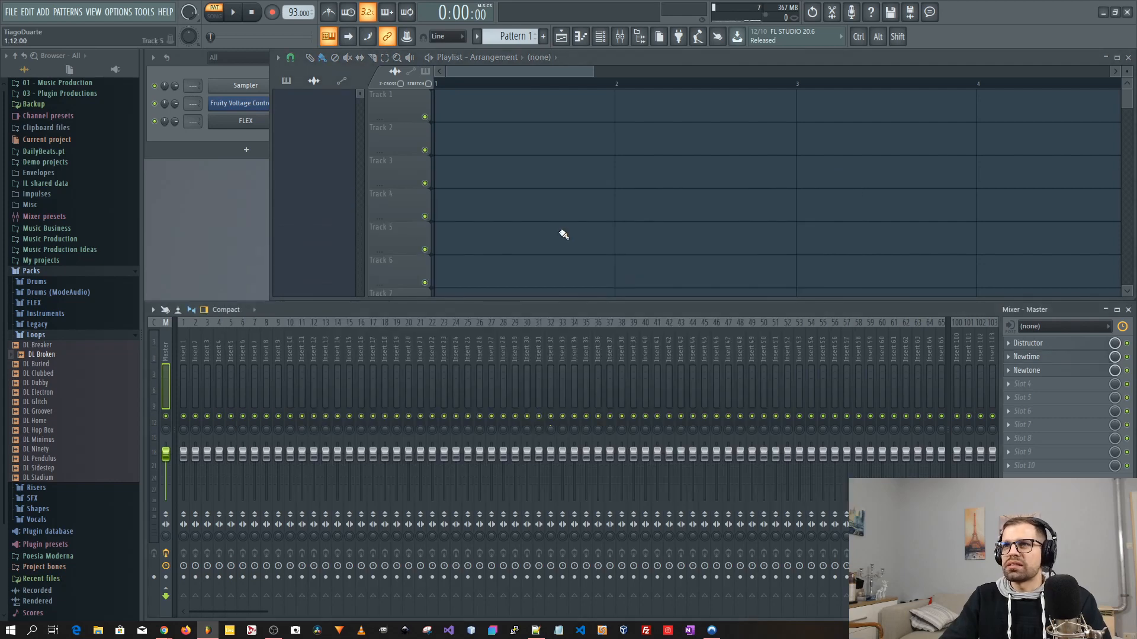
mouse_move(554, 239)
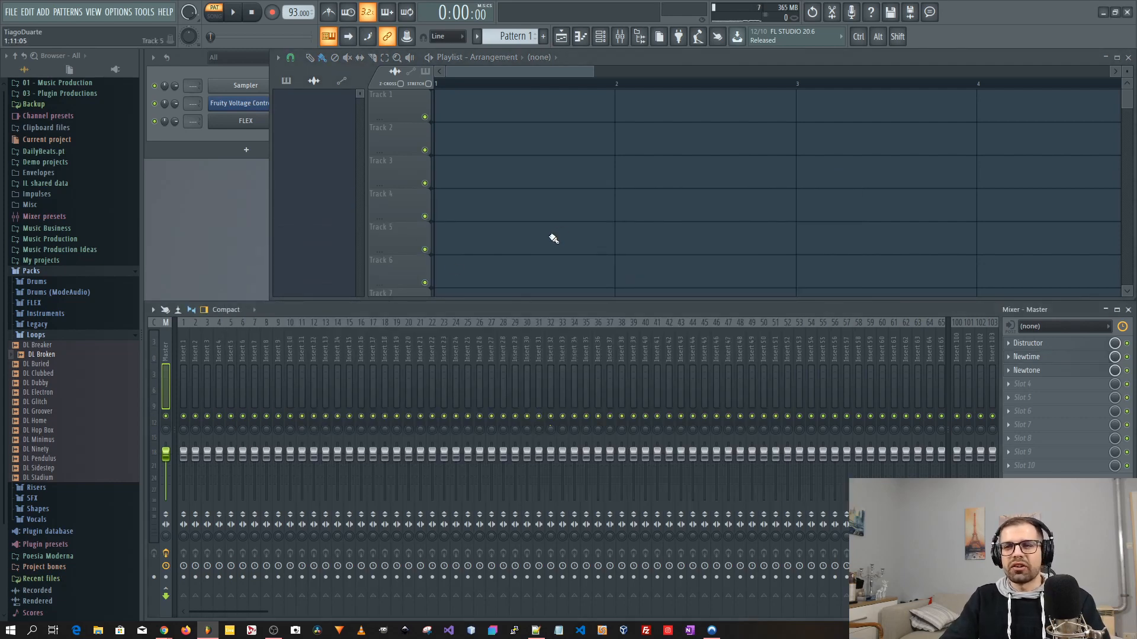